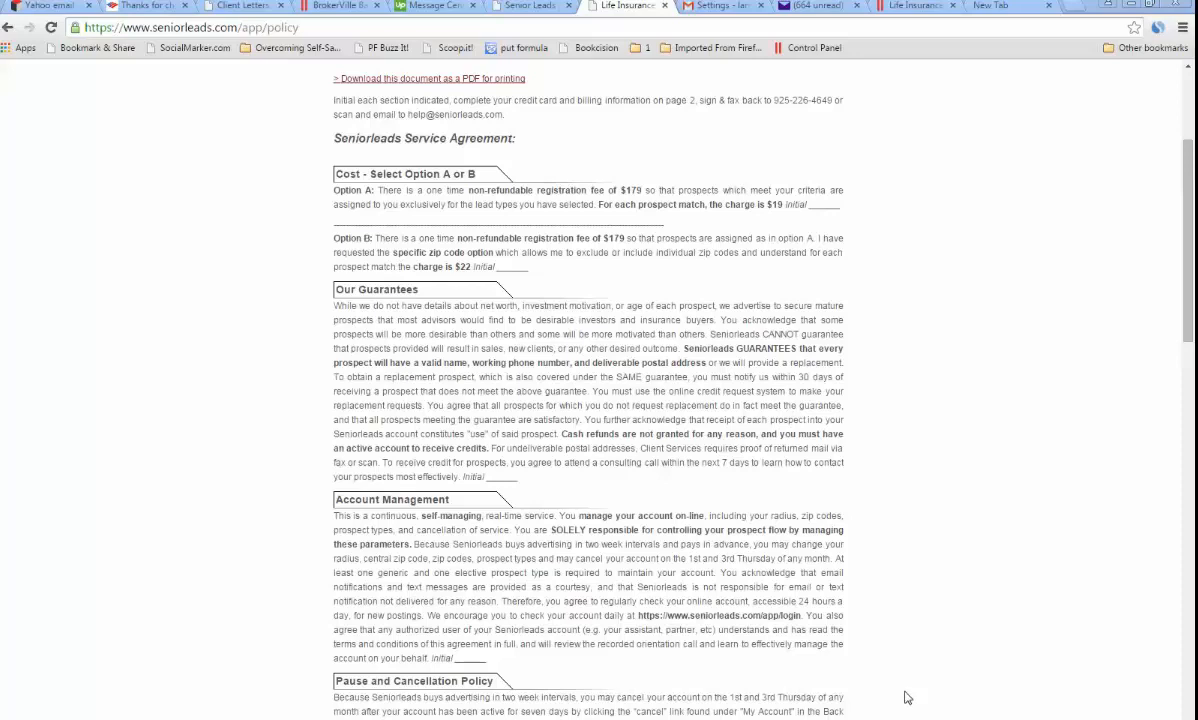
mouse_move(925, 640)
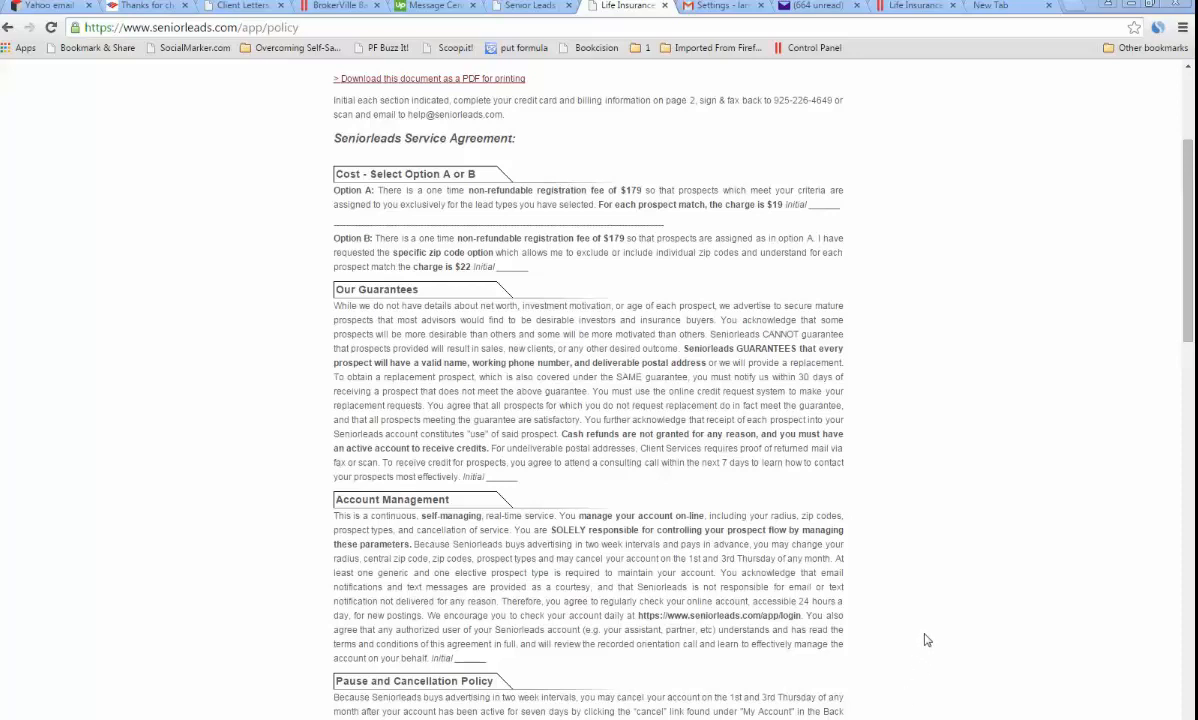
mouse_move(658, 661)
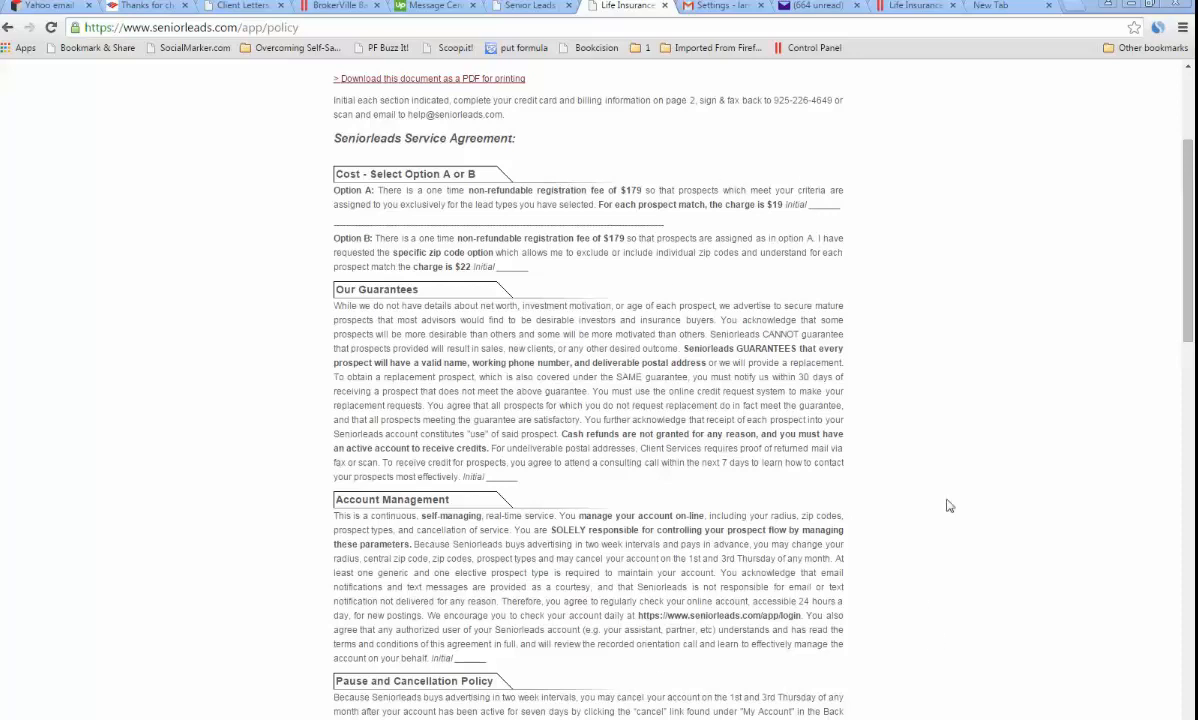
mouse_move(1027, 557)
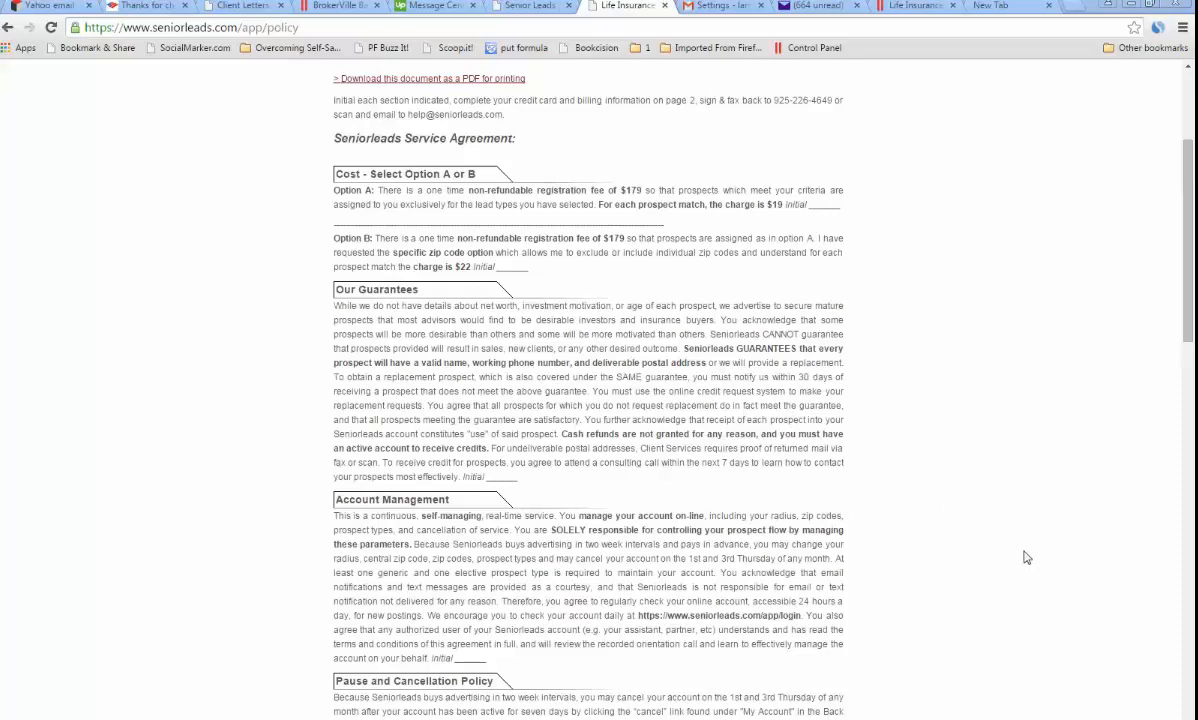
mouse_move(1018, 557)
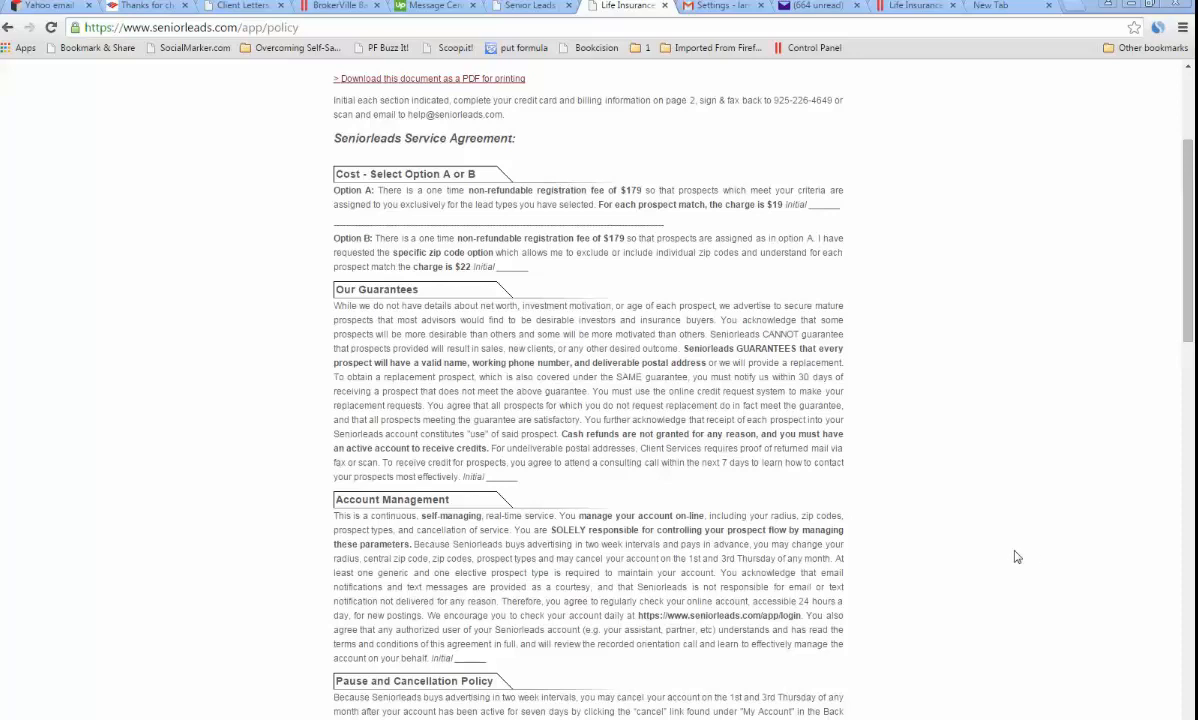
mouse_move(980, 538)
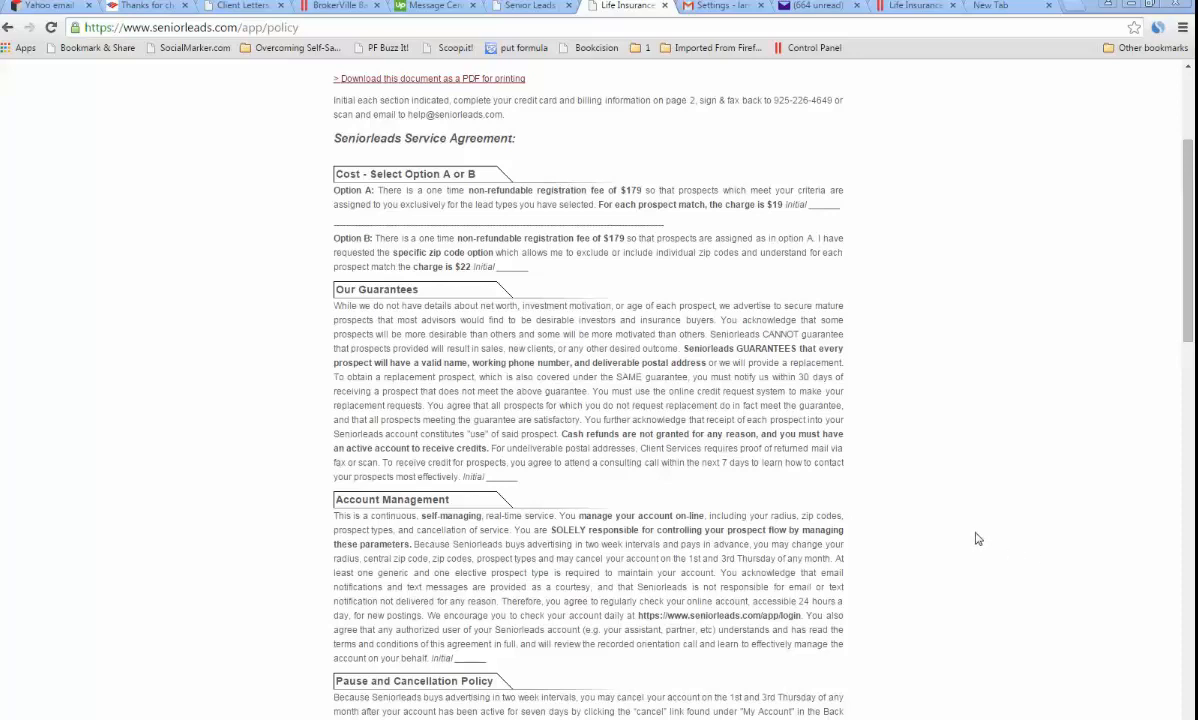
mouse_move(990, 531)
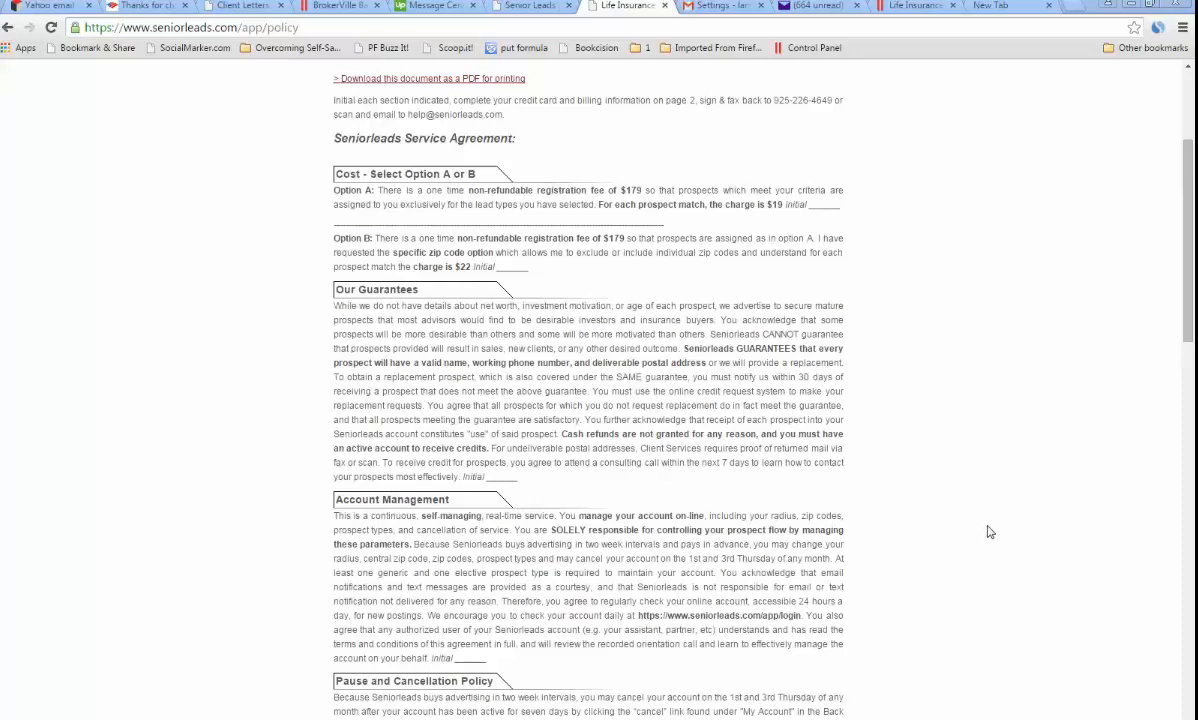
mouse_move(470, 512)
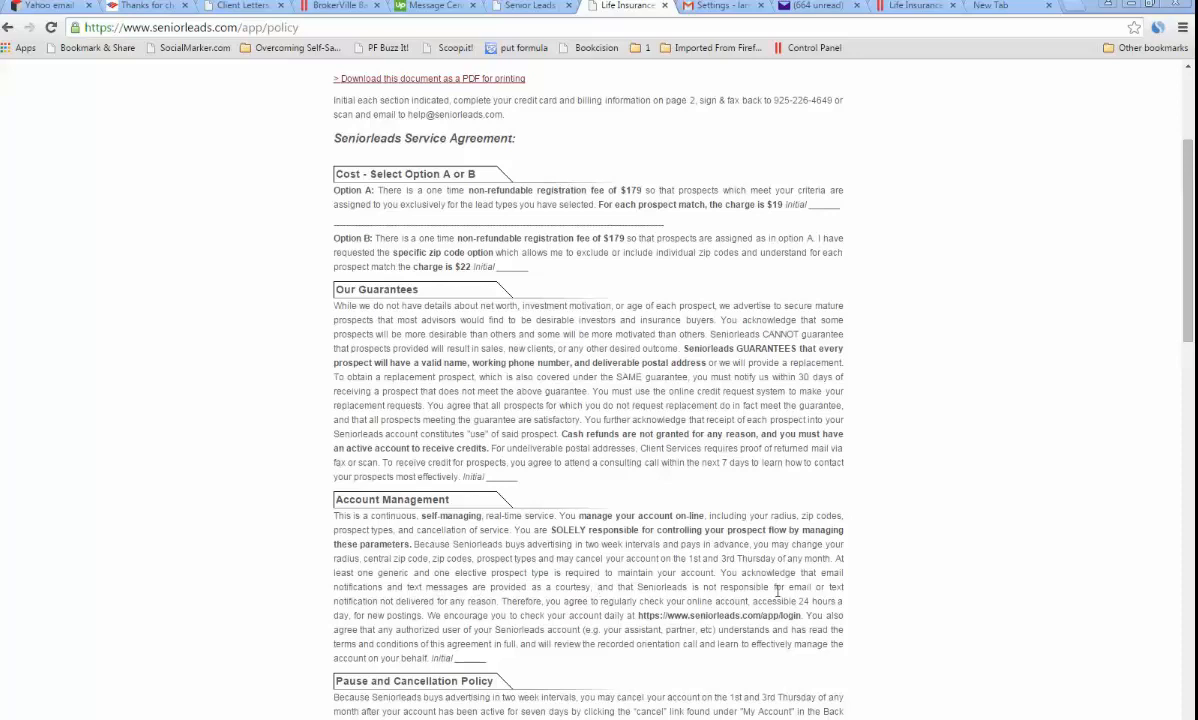
mouse_move(840, 588)
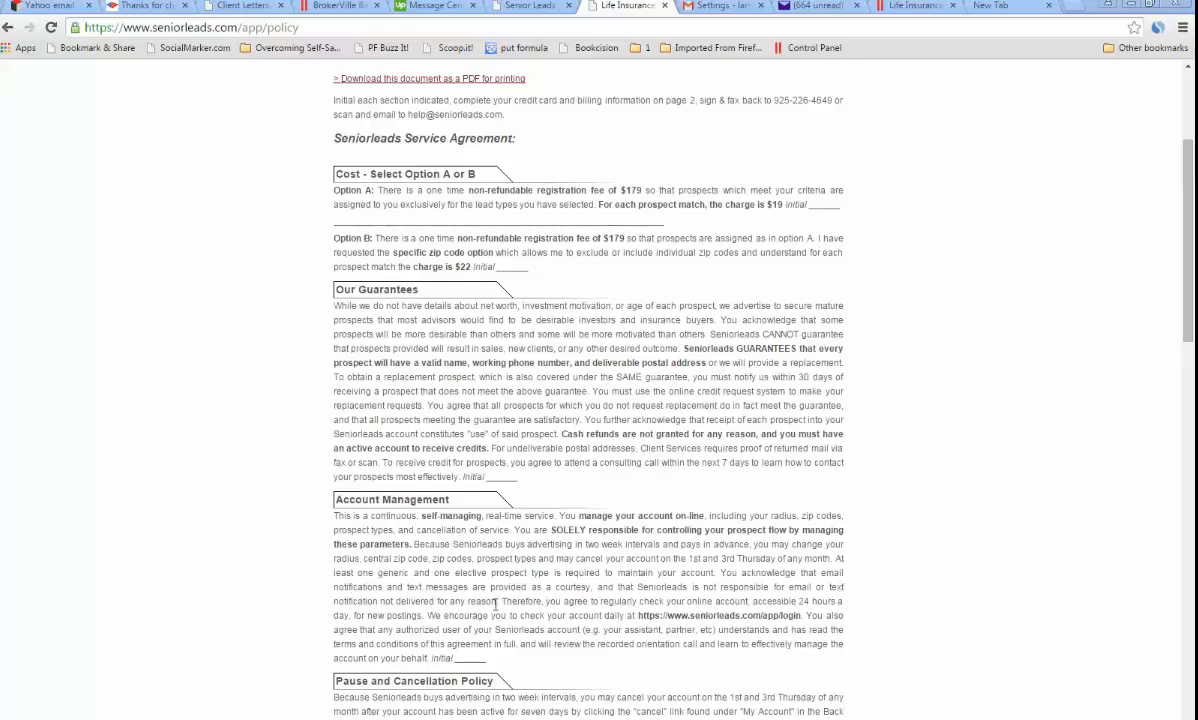
mouse_move(564, 600)
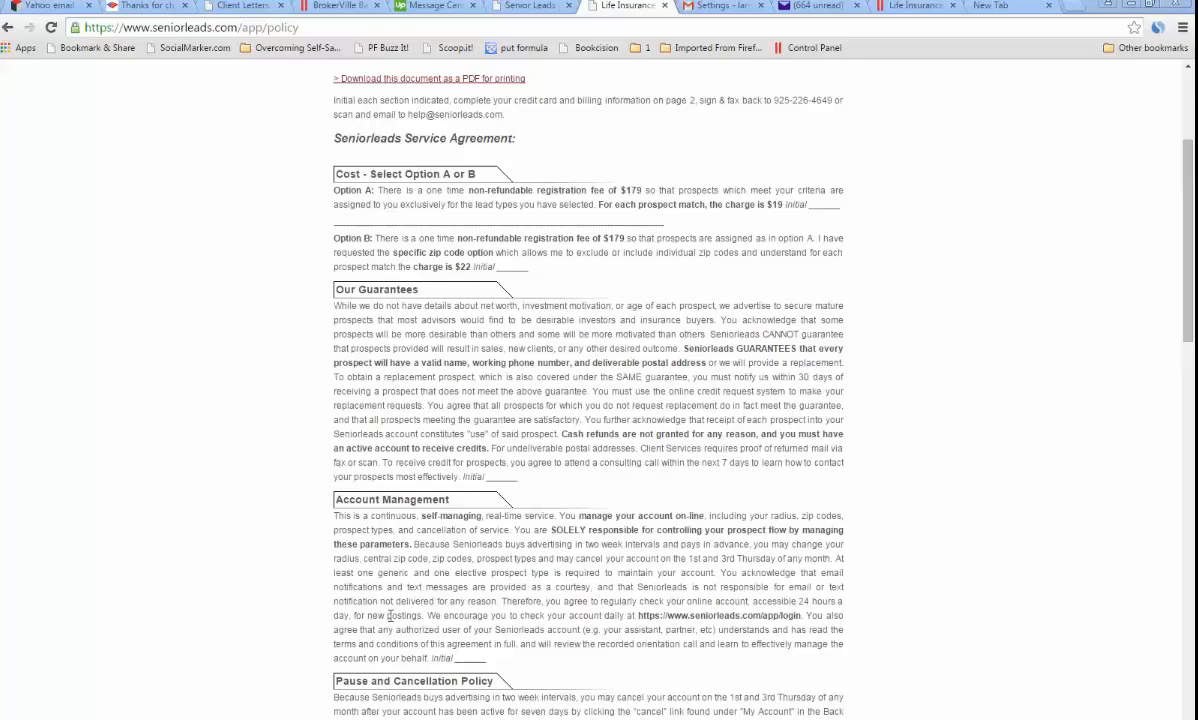
mouse_move(437, 615)
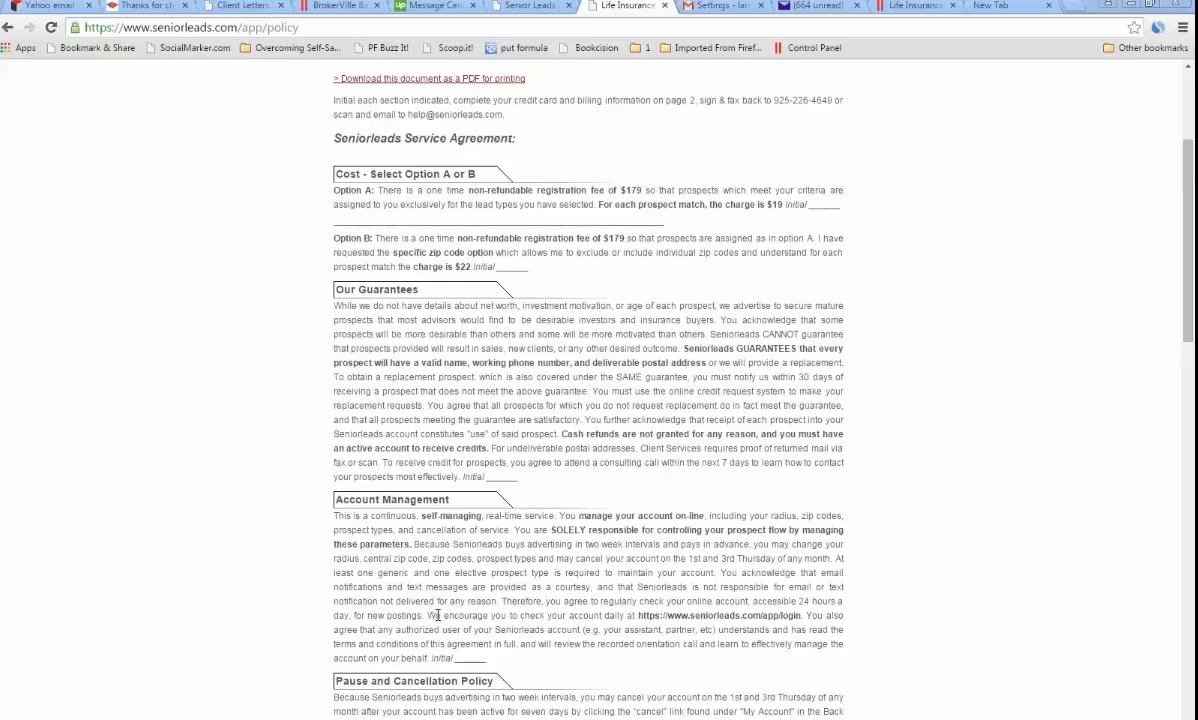
mouse_move(194, 602)
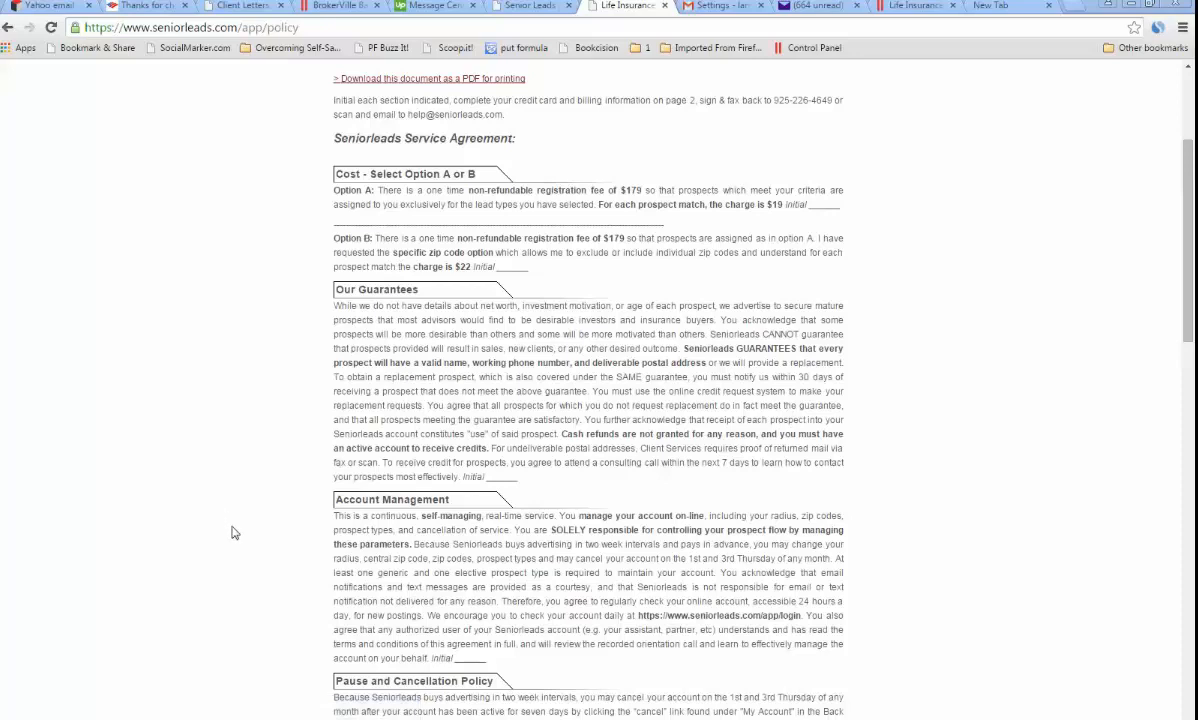
mouse_move(247, 525)
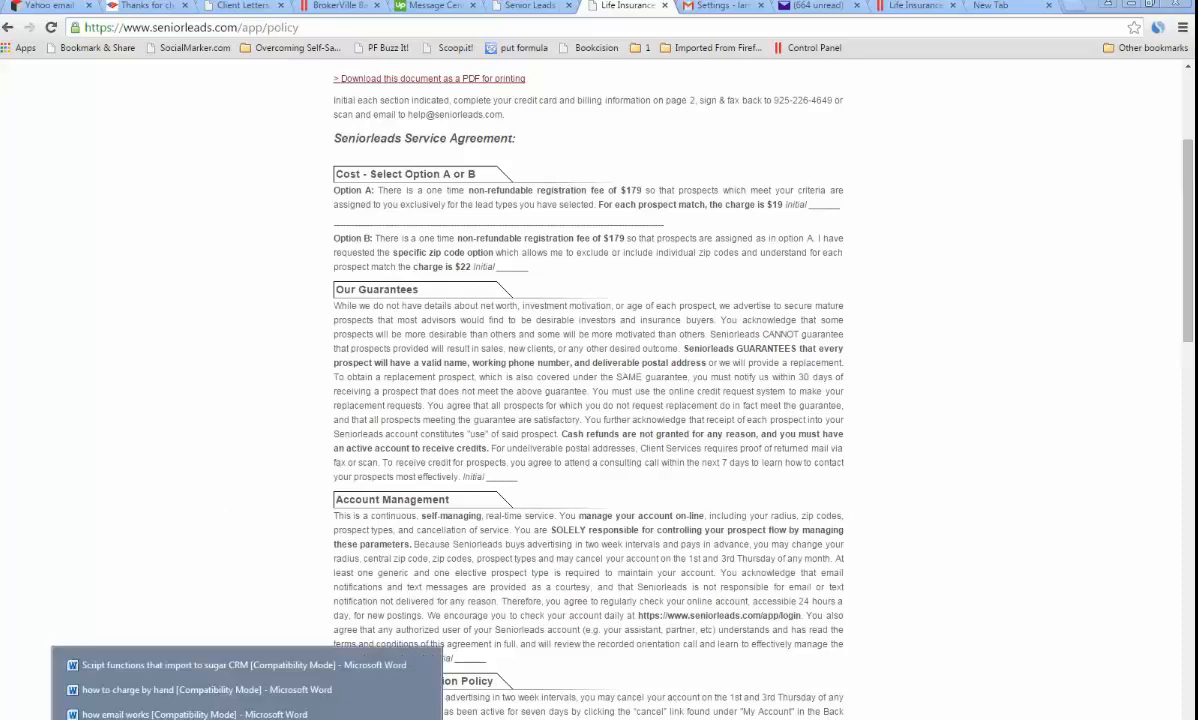
left_click(183, 689)
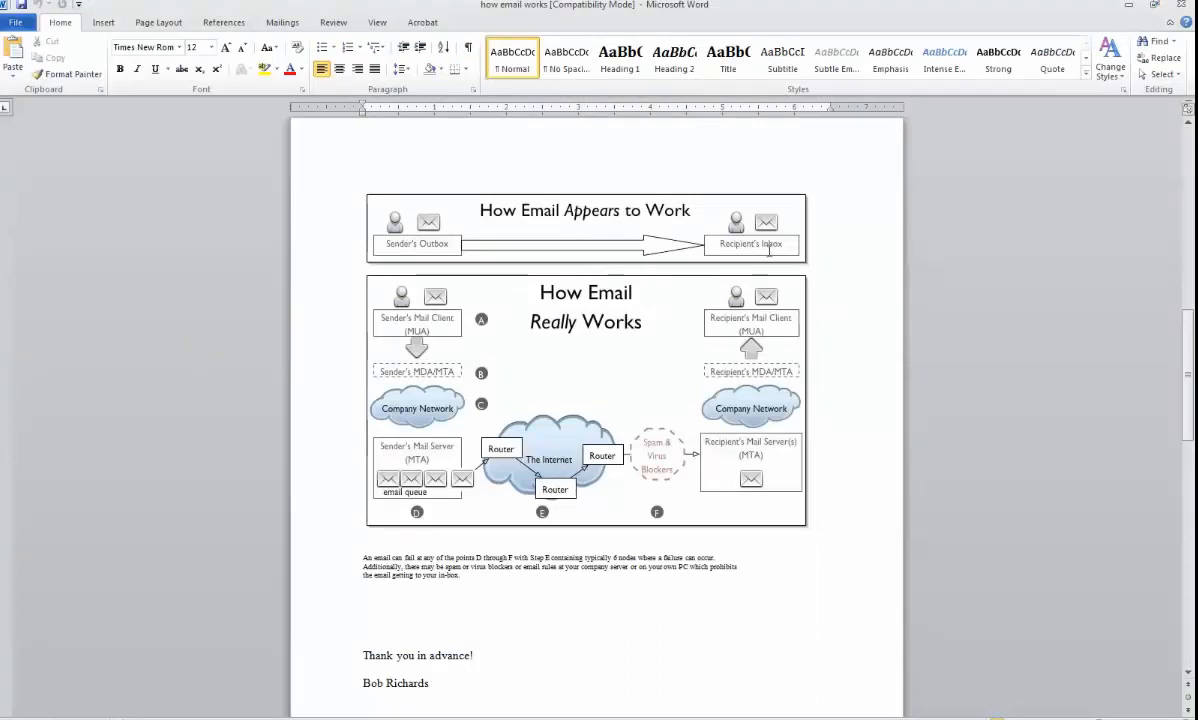
mouse_move(484, 405)
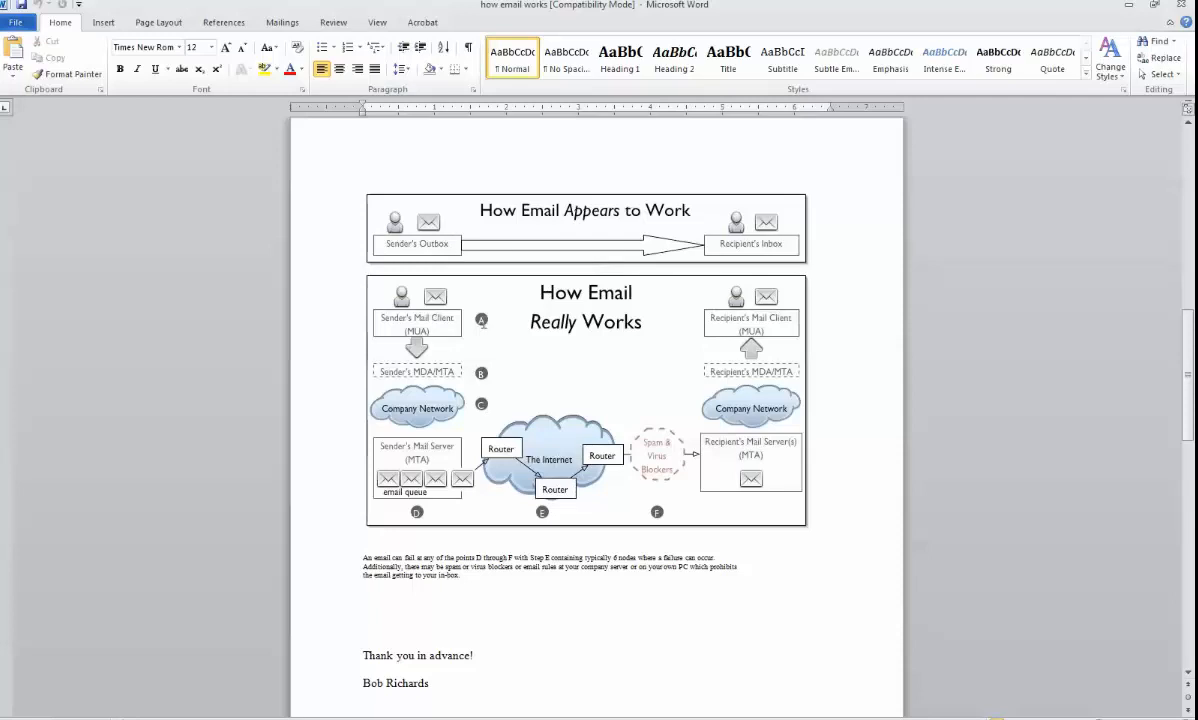
mouse_move(436, 494)
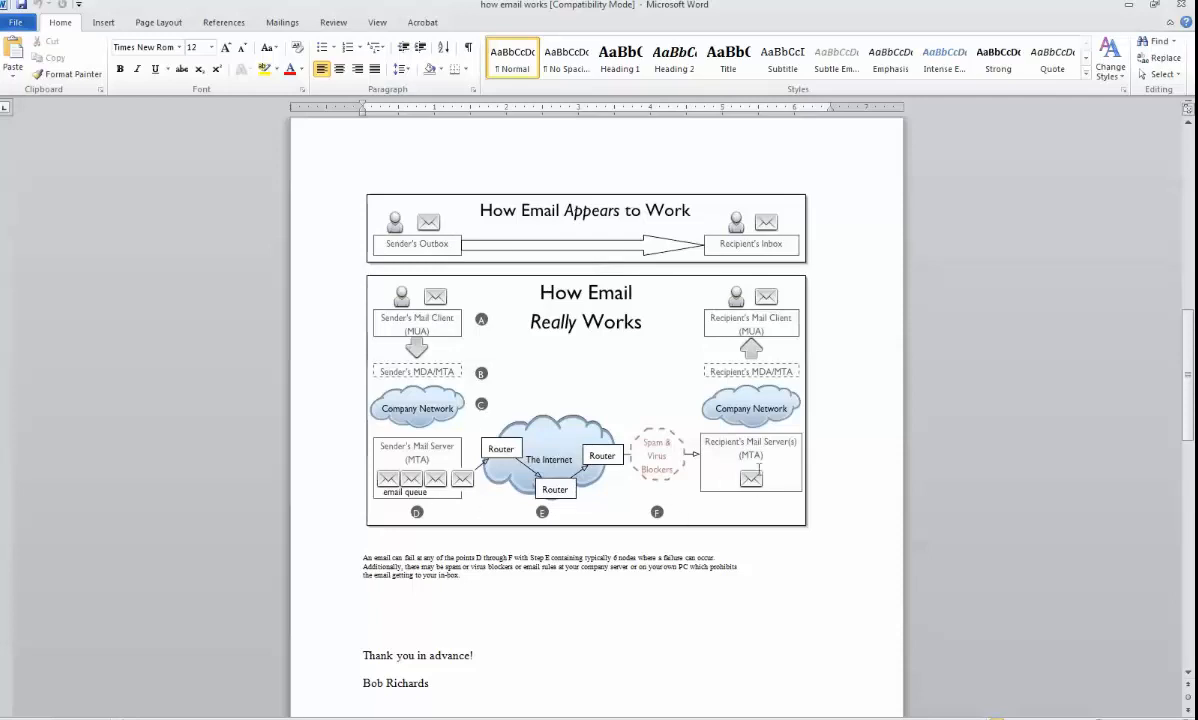
mouse_move(616, 358)
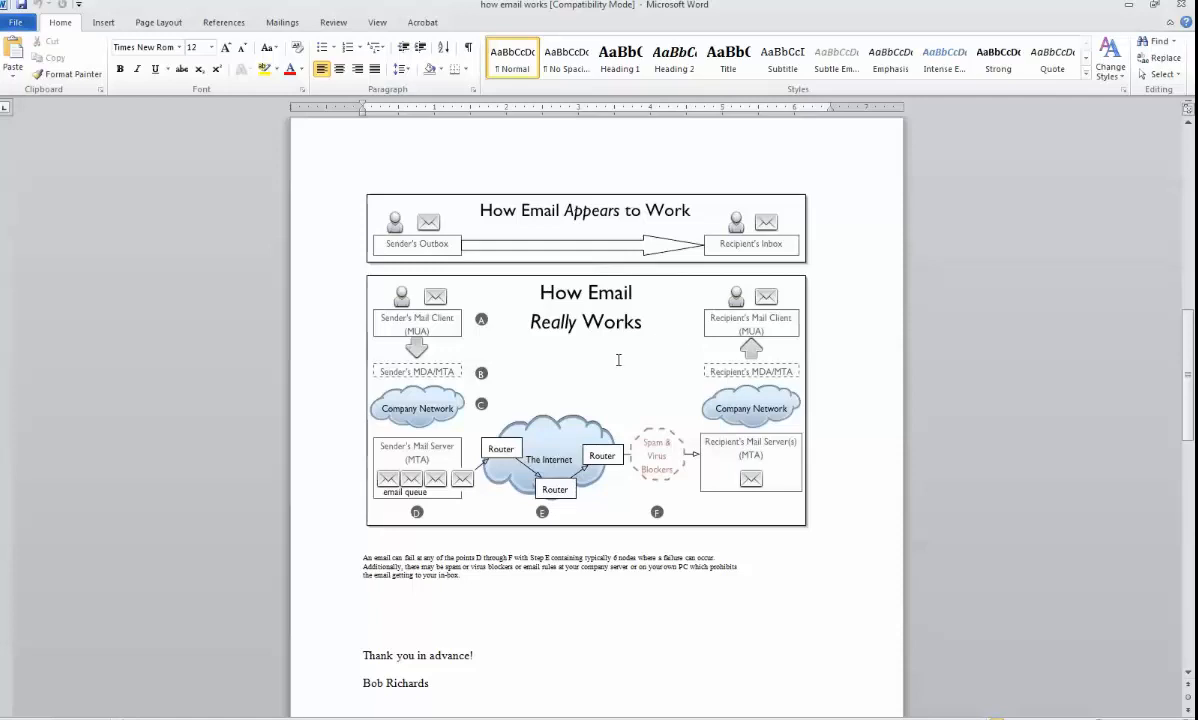
mouse_move(790, 325)
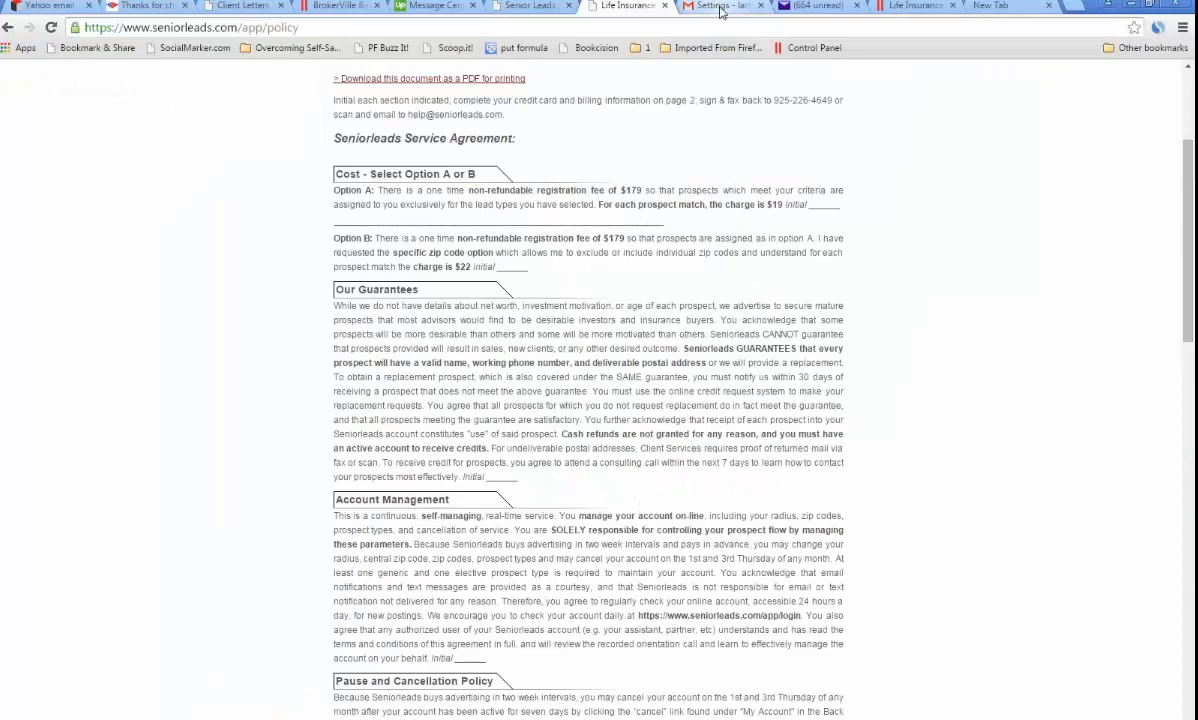
- Delete the seniorleads.com never-spam filter and reopen Gmail's now-empty Filters settings
left_click(720, 8)
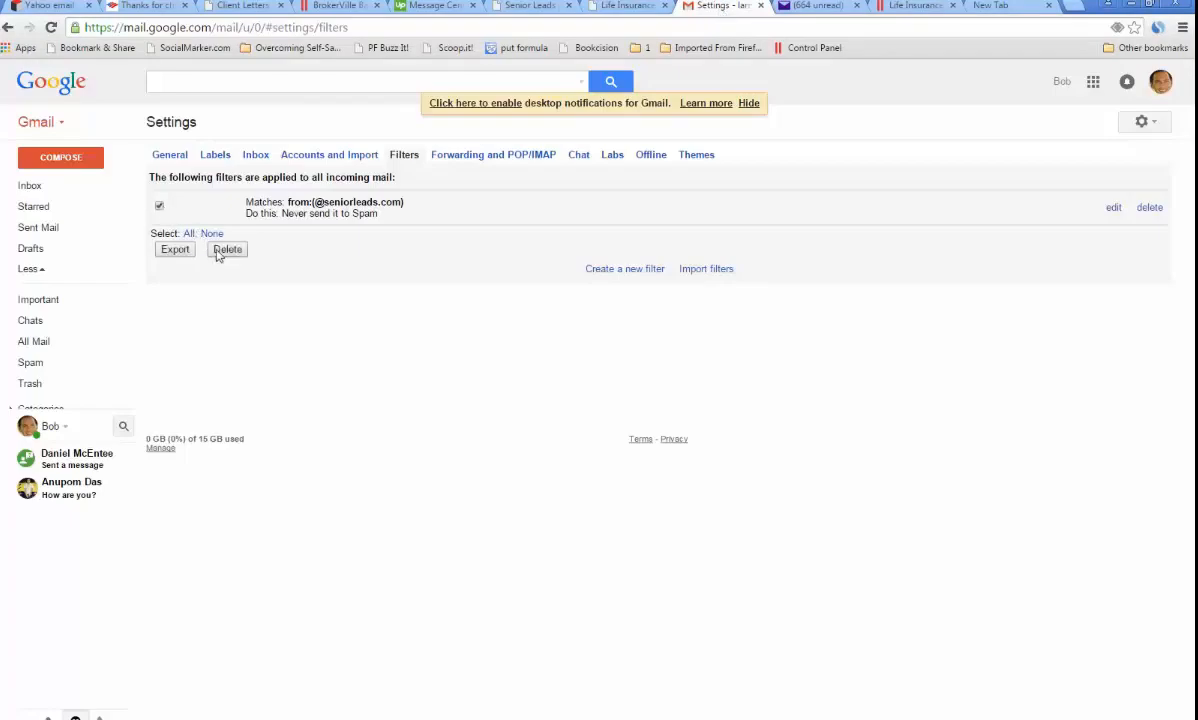
left_click(227, 249)
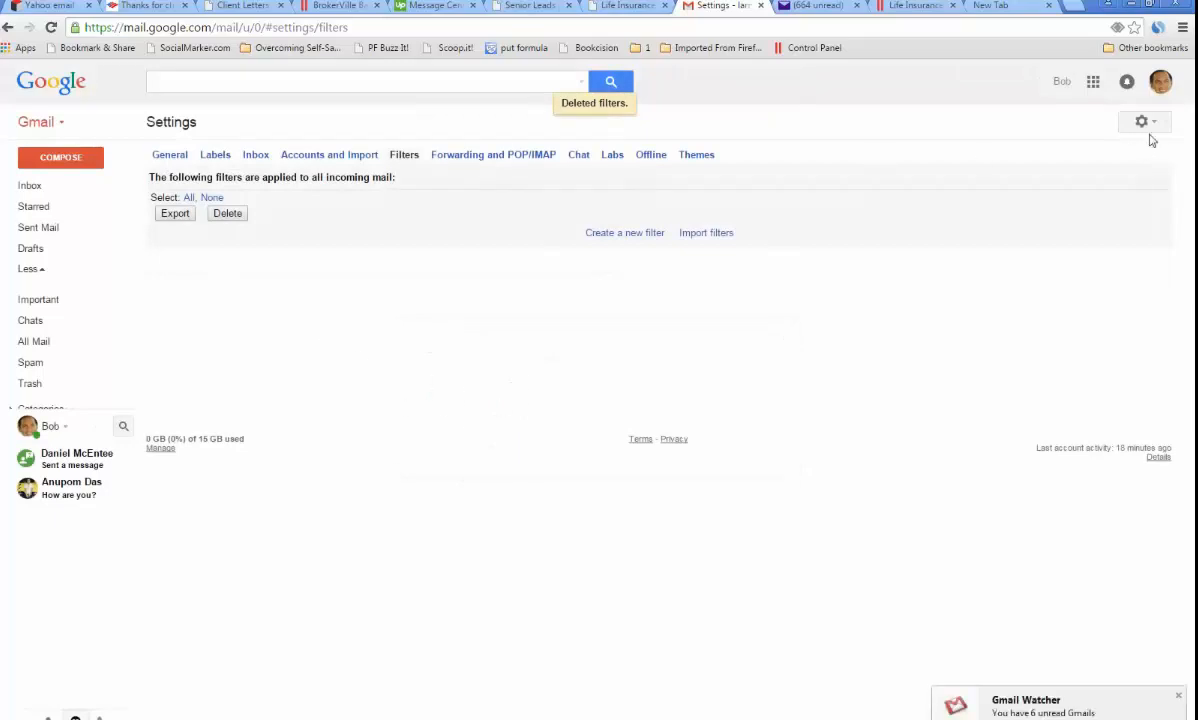
left_click(1142, 121)
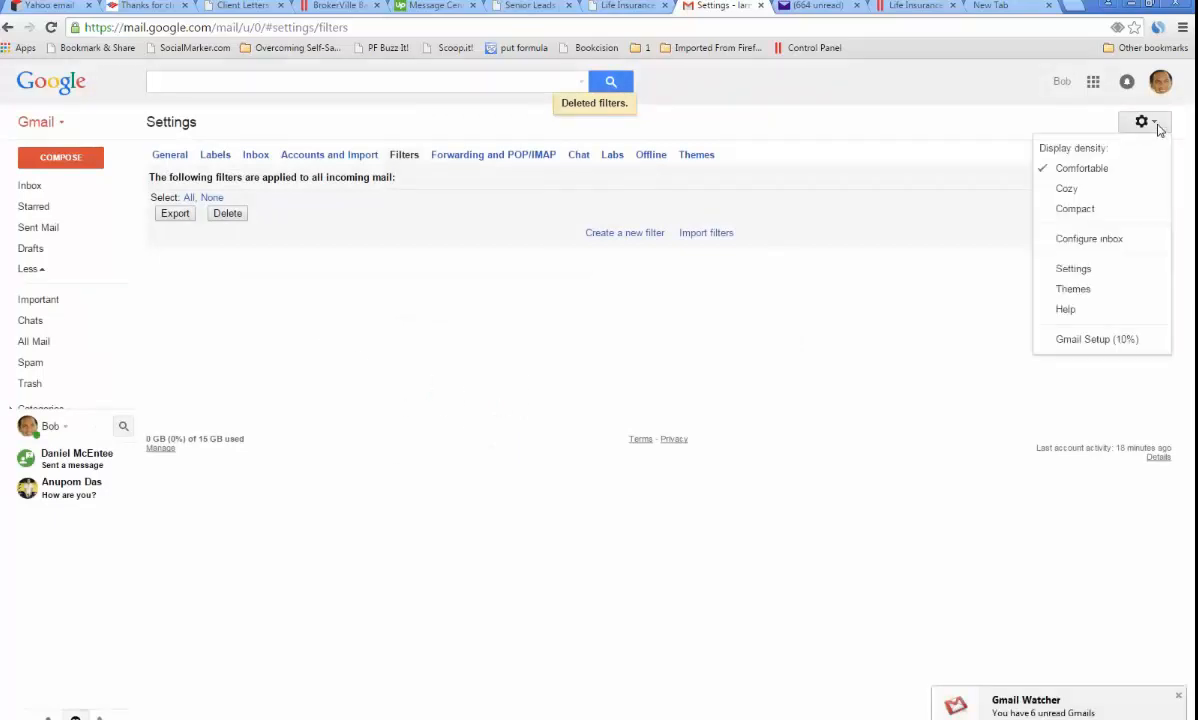
left_click(1073, 268)
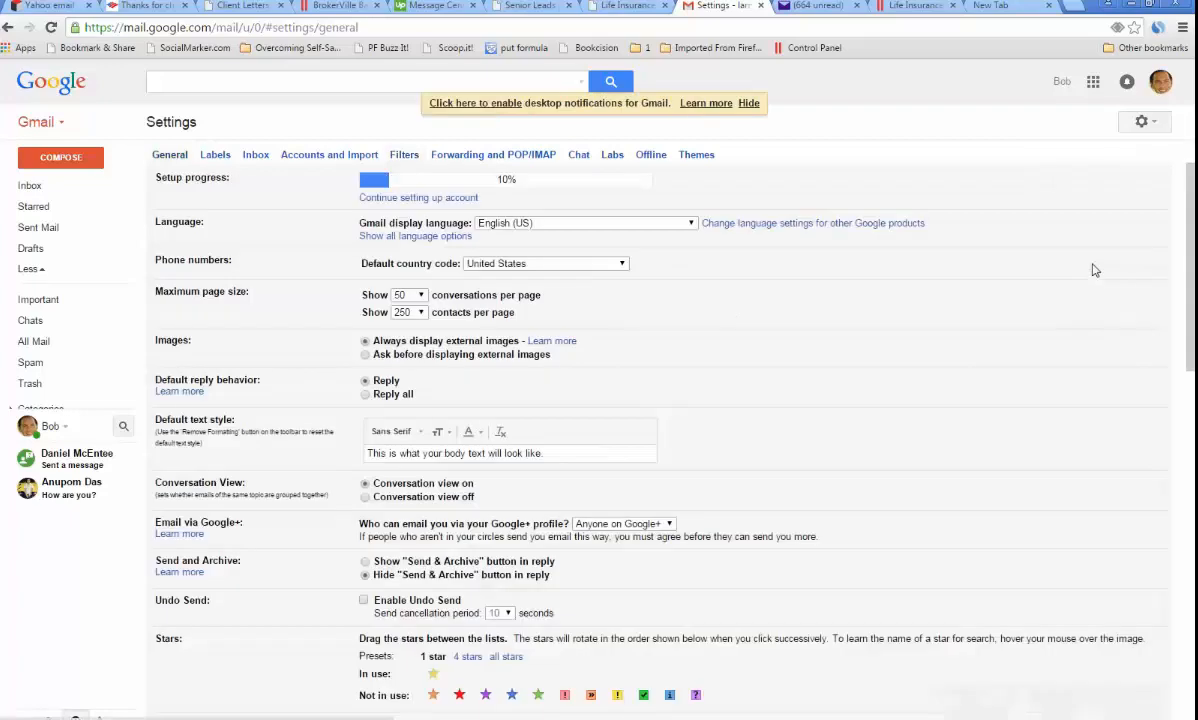
mouse_move(612, 154)
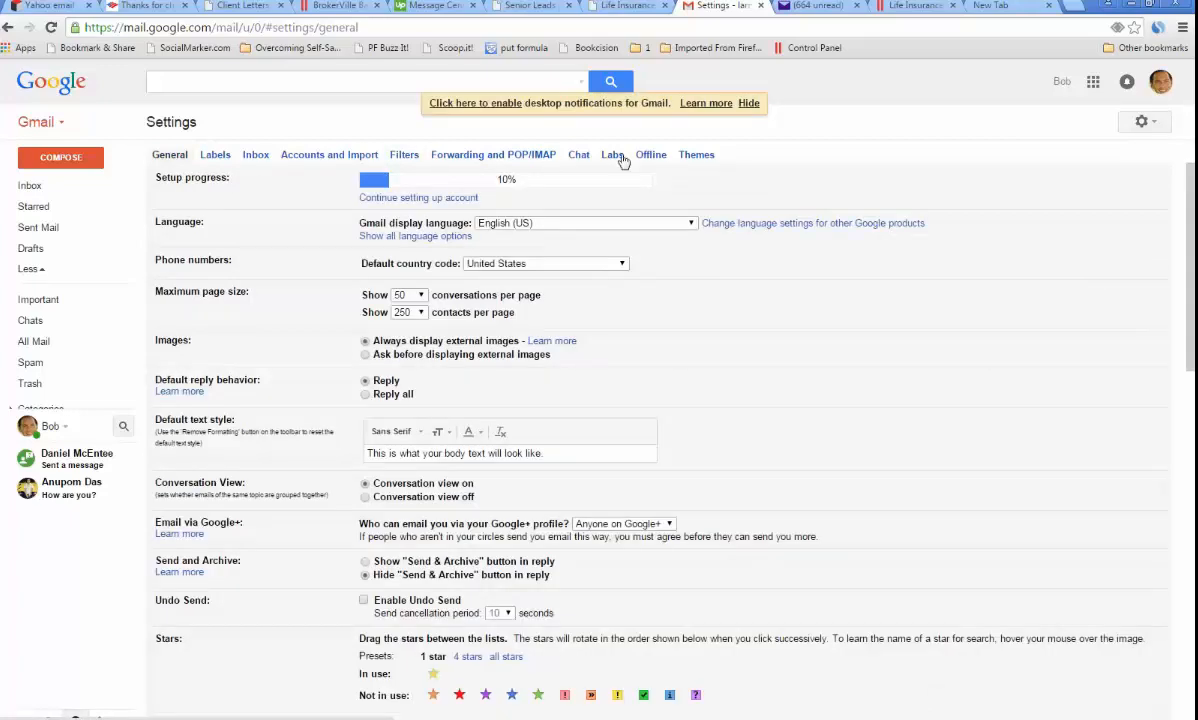
mouse_move(450, 163)
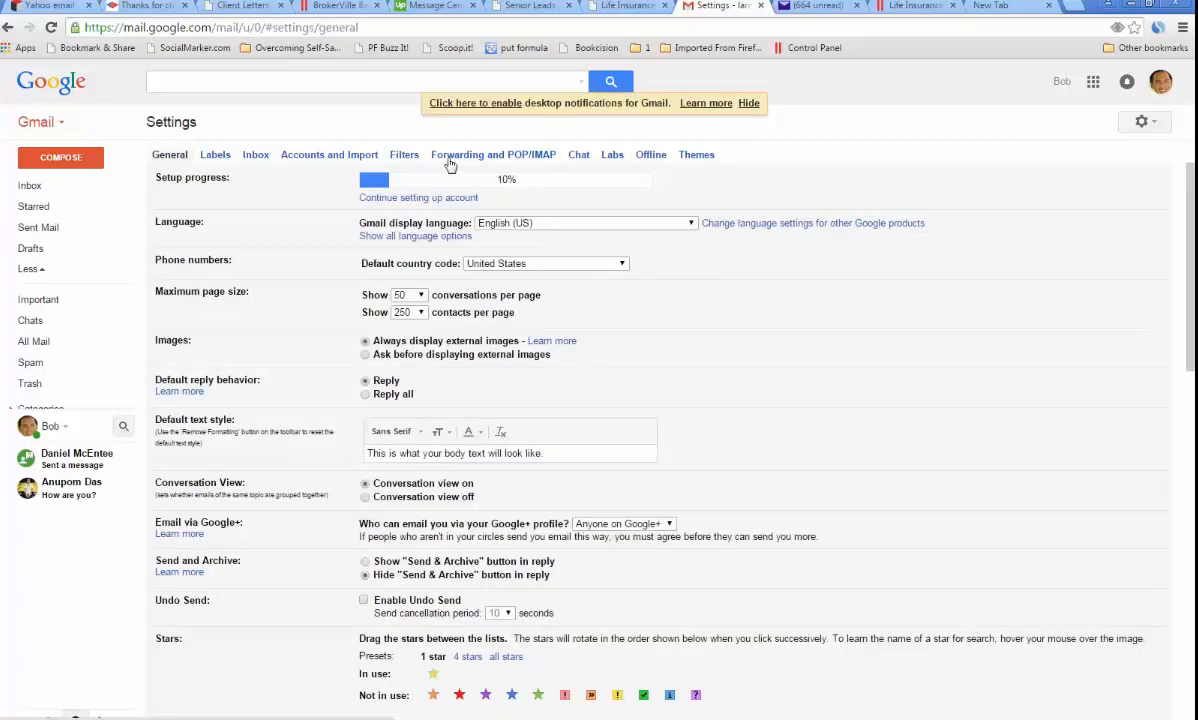
left_click(404, 154)
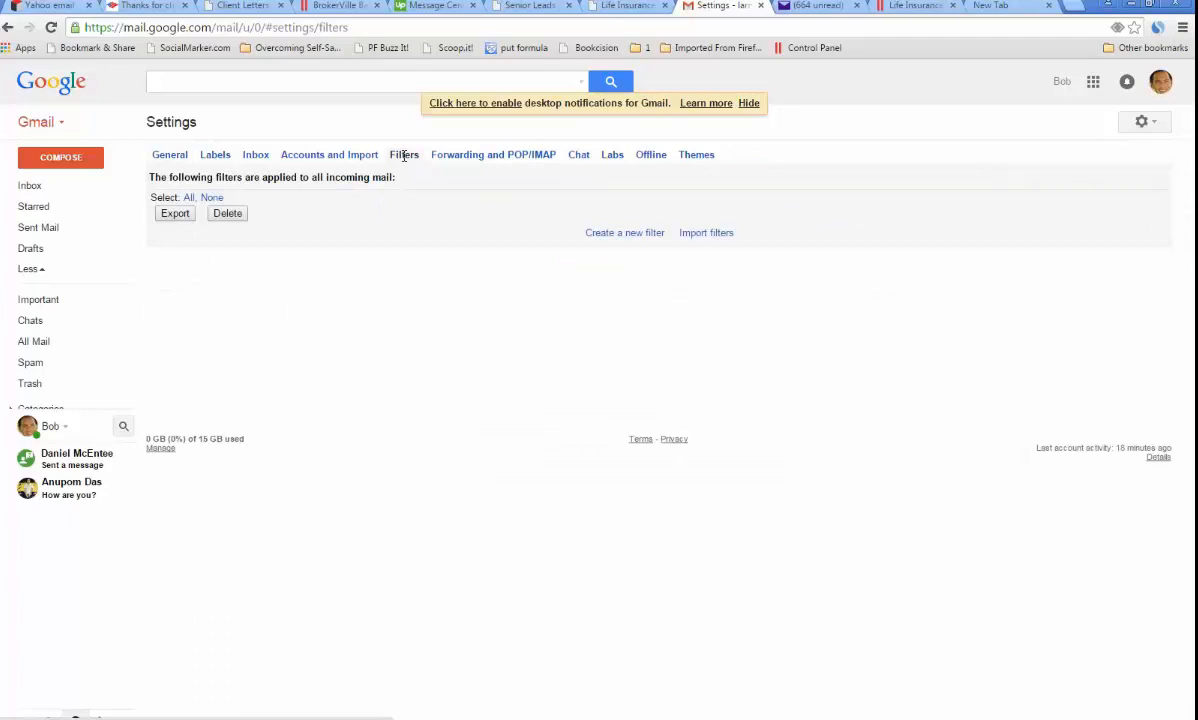
left_click(624, 232)
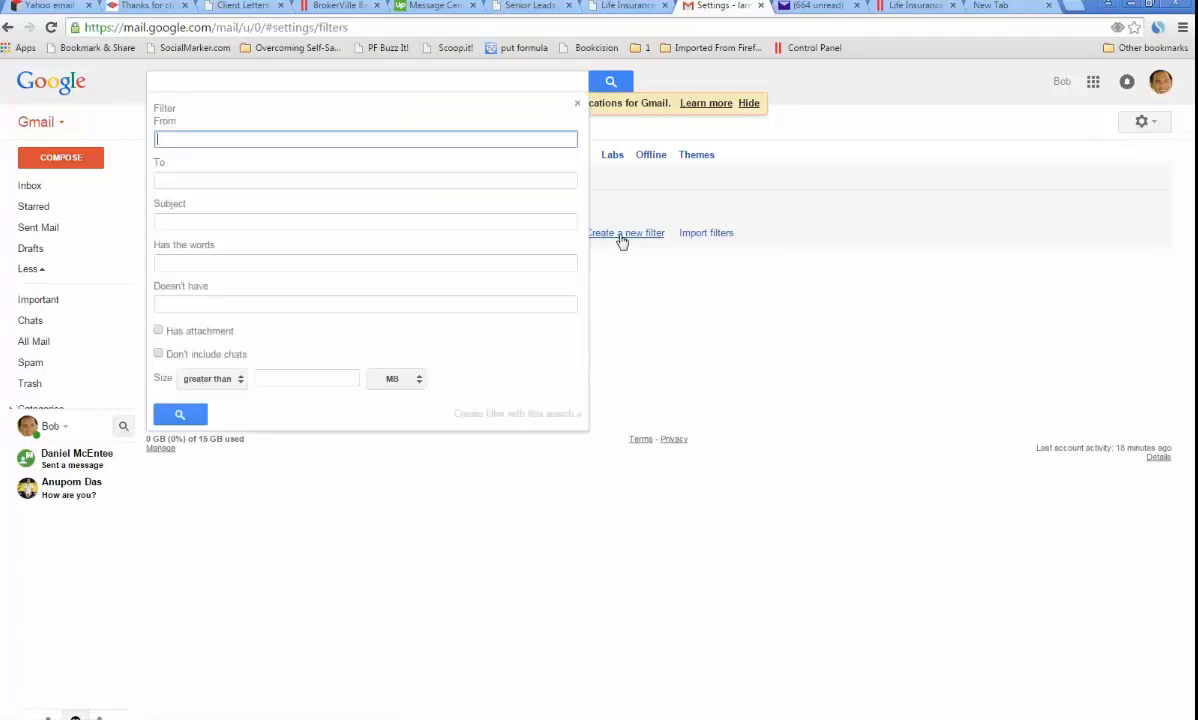
mouse_move(408, 478)
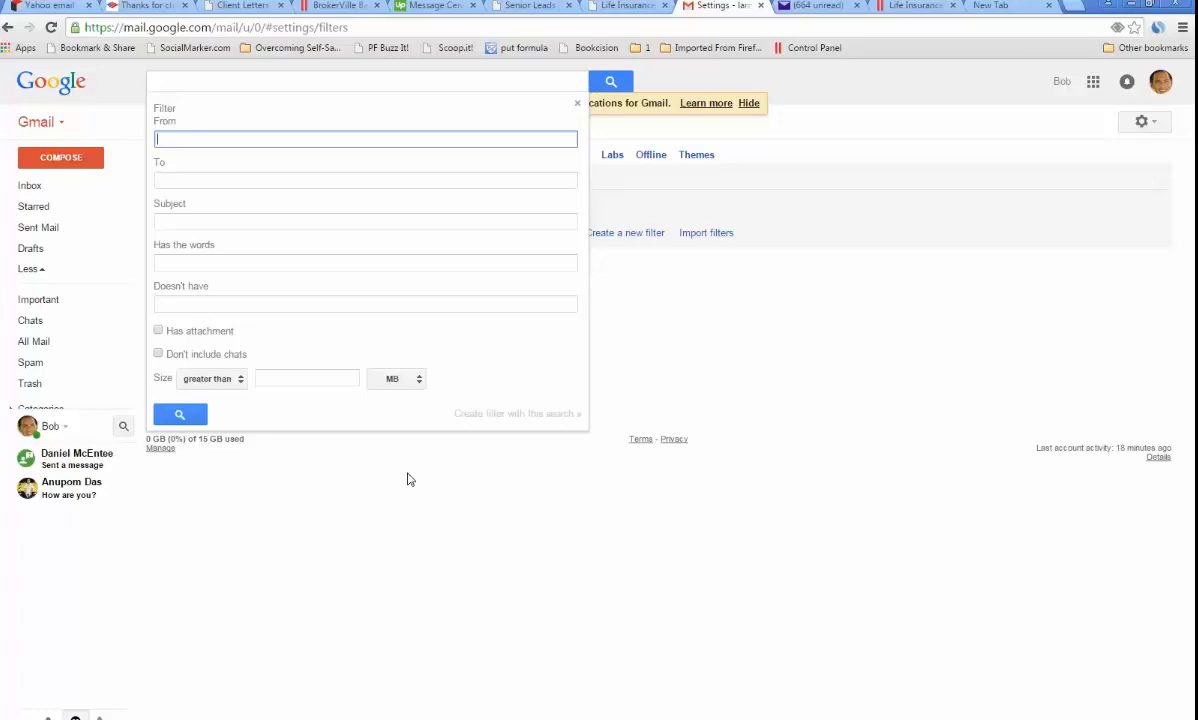
type("@")
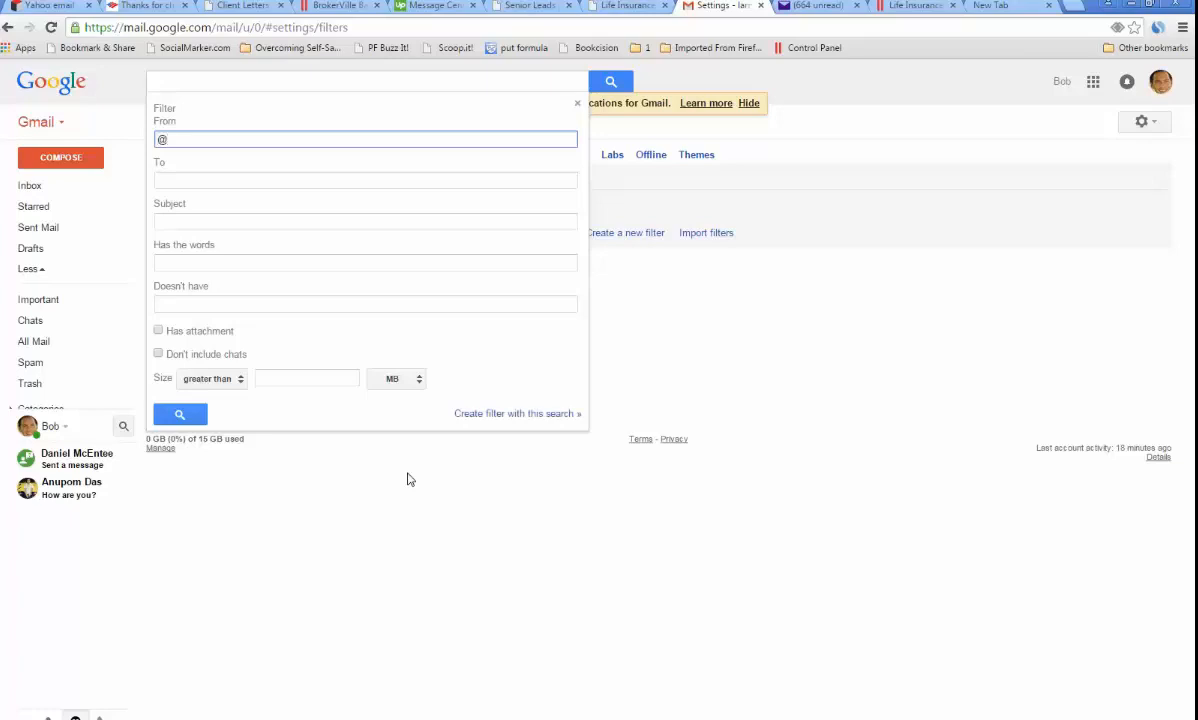
type("seniorleads")
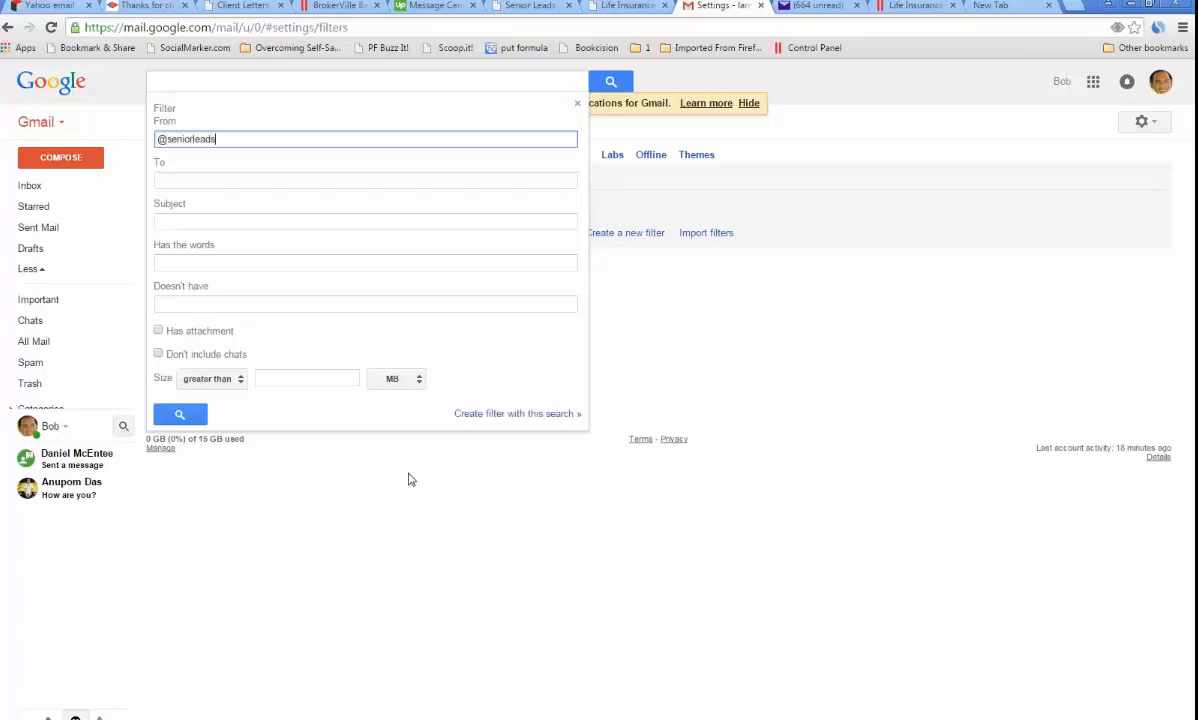
type(".com")
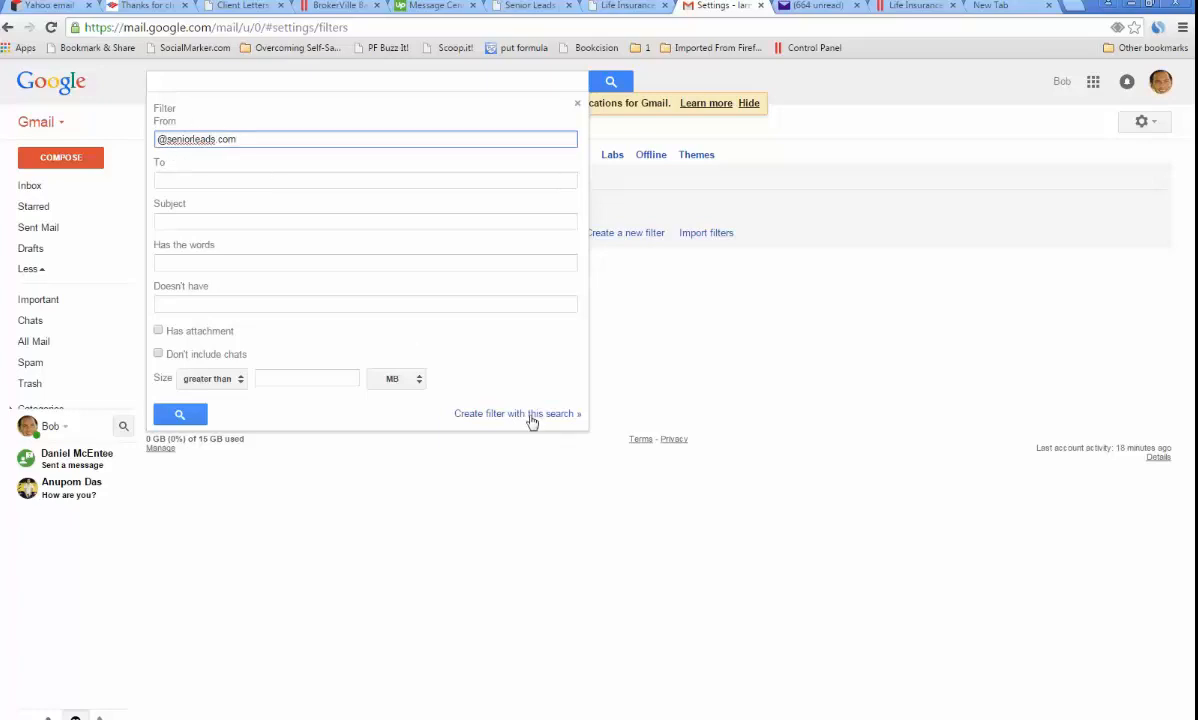
left_click(516, 413)
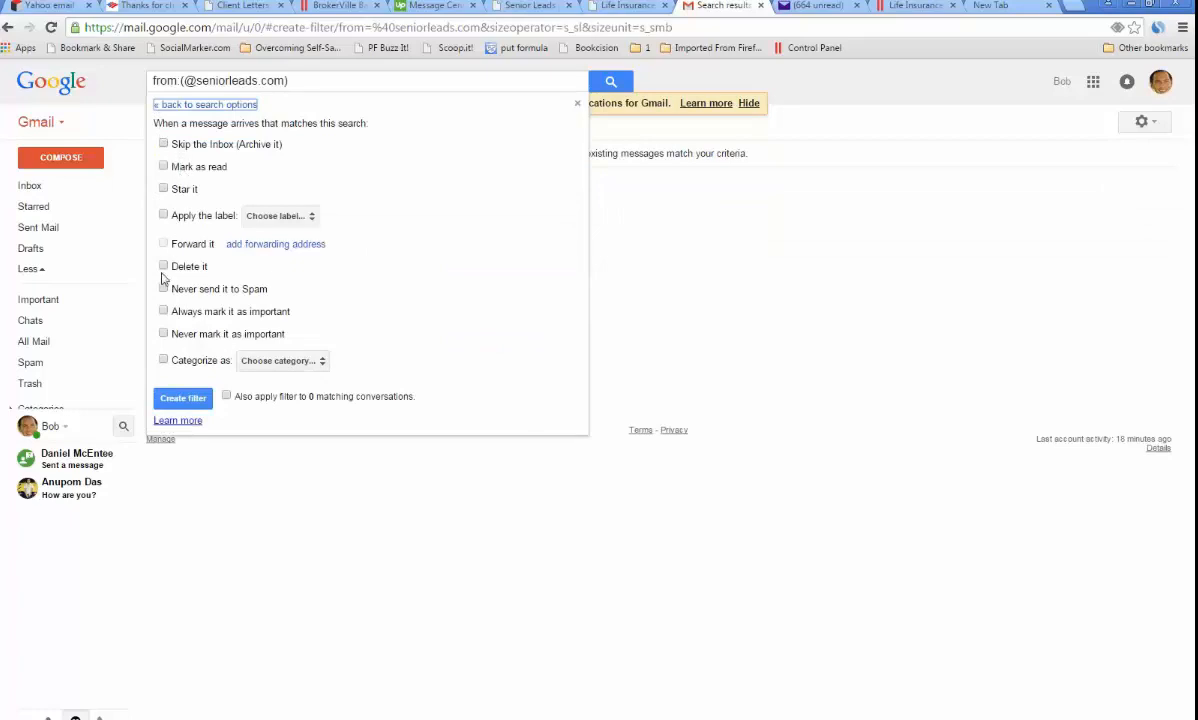
left_click(163, 289)
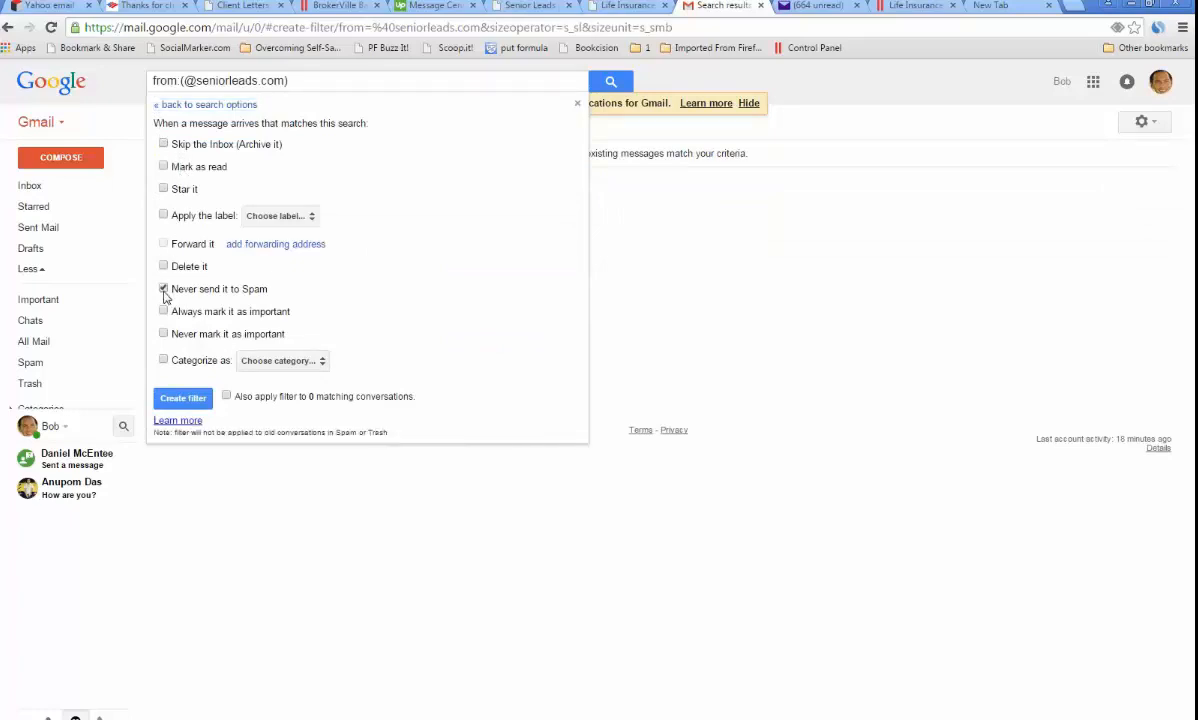
left_click(163, 288)
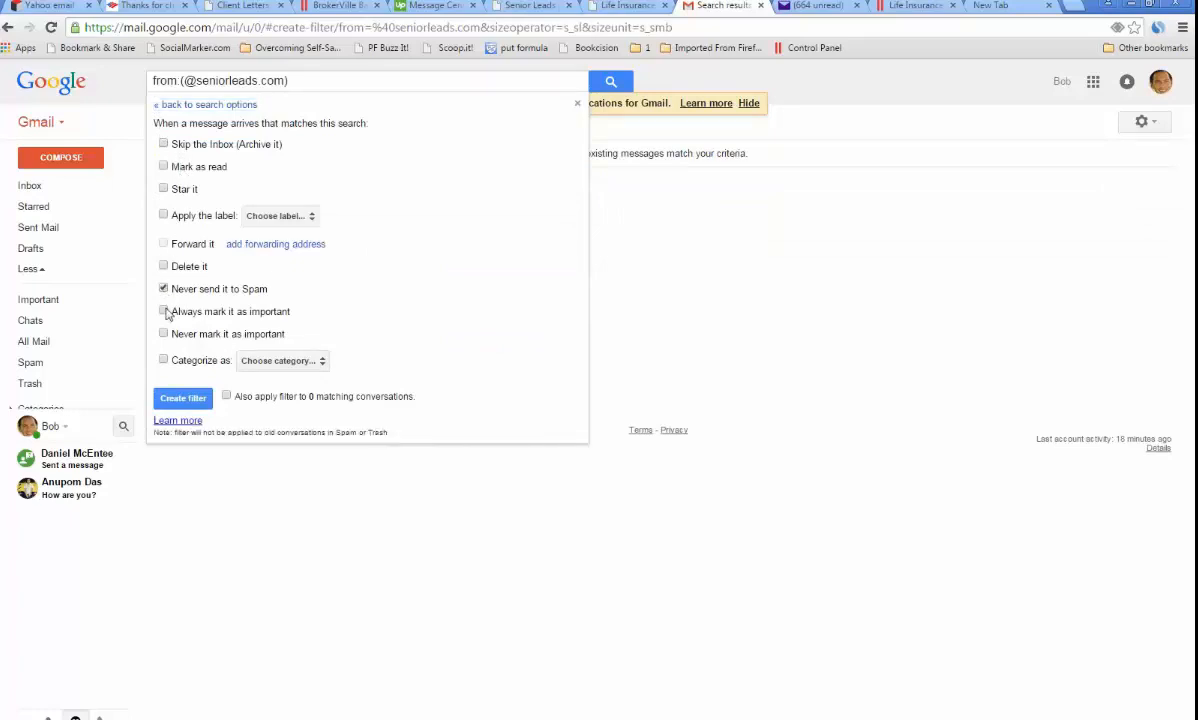
left_click(163, 311)
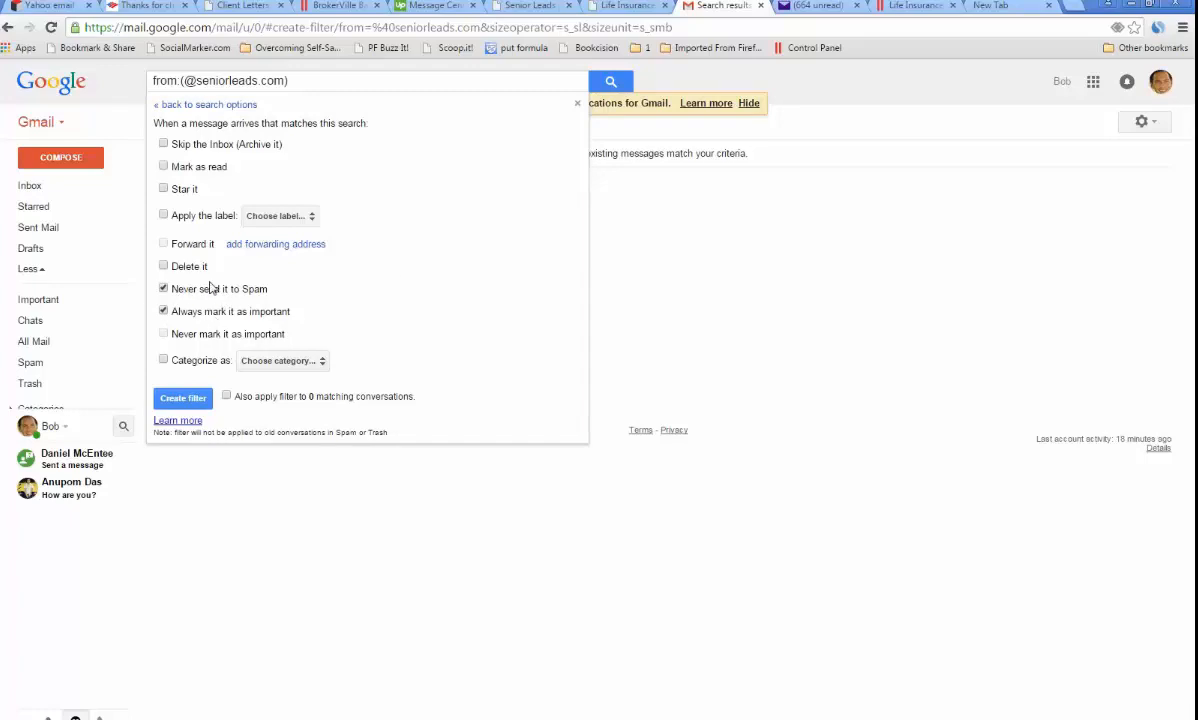
left_click(183, 398)
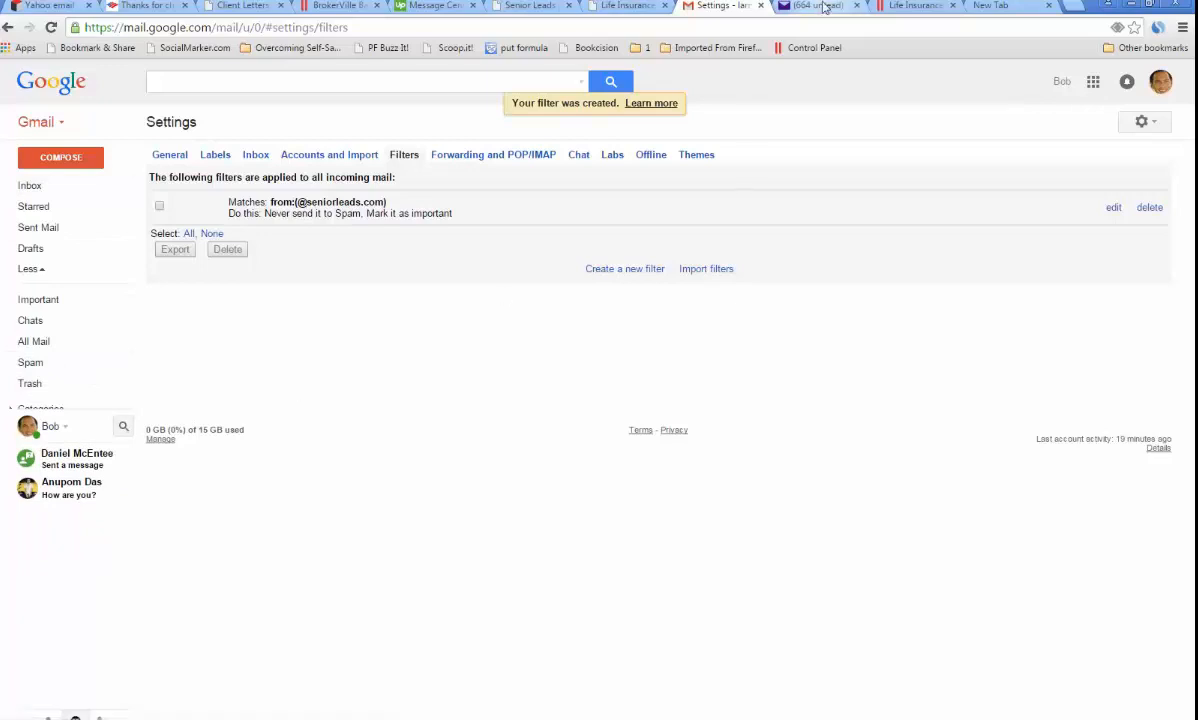
left_click(810, 6)
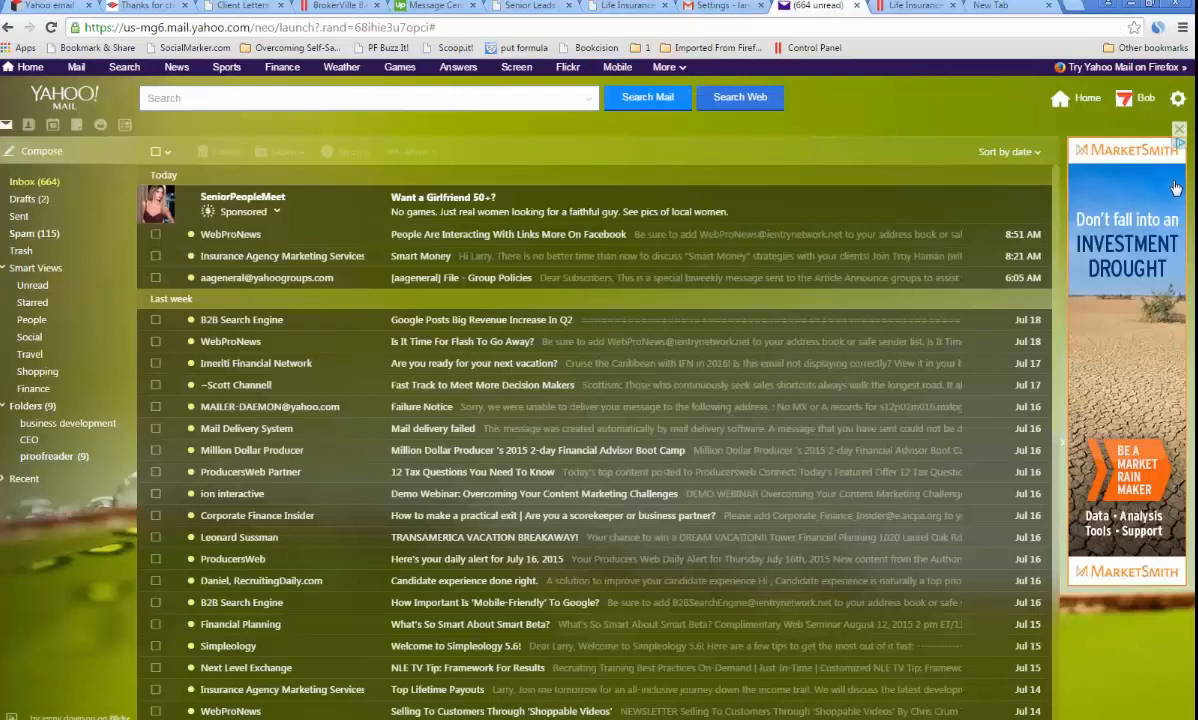
- Open the Filters page of Yahoo Mail's settings
left_click(1178, 98)
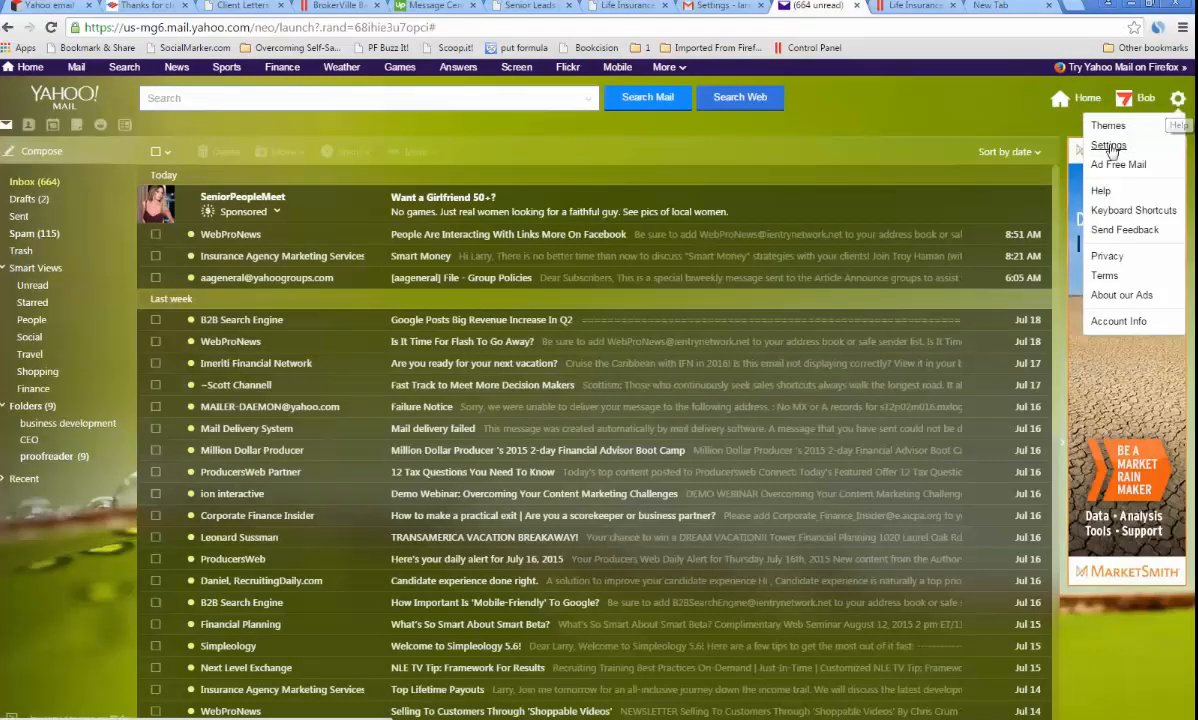
left_click(1108, 146)
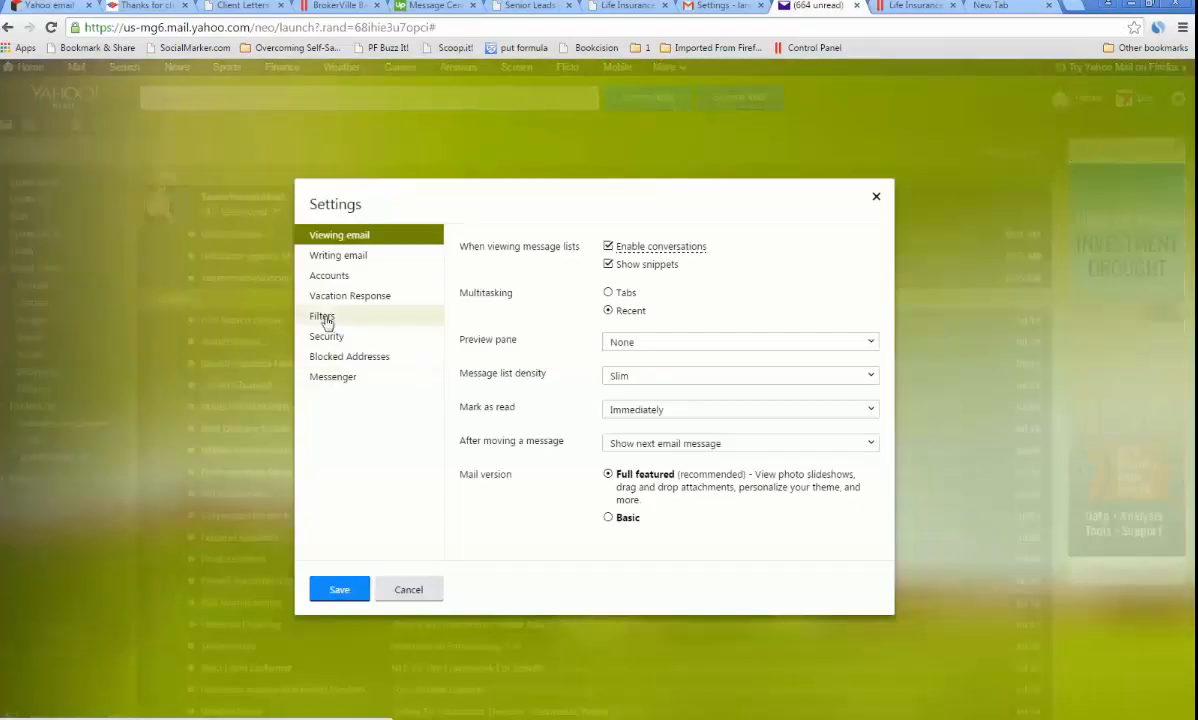
left_click(321, 316)
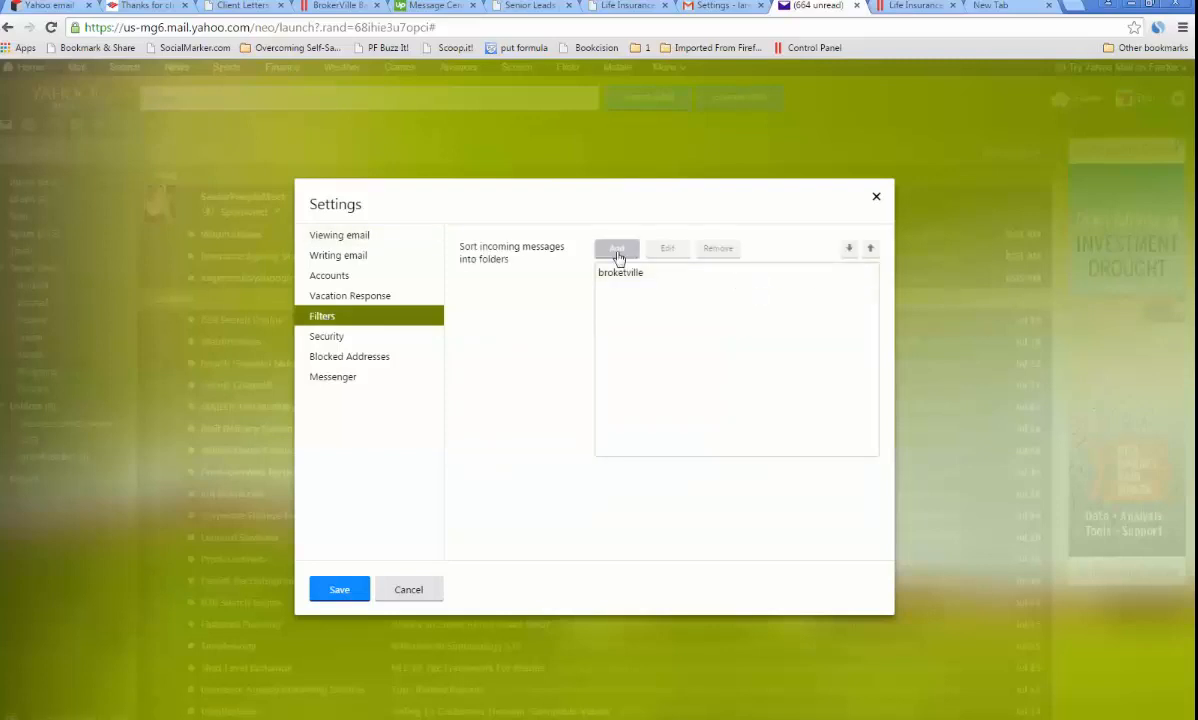
left_click(616, 248)
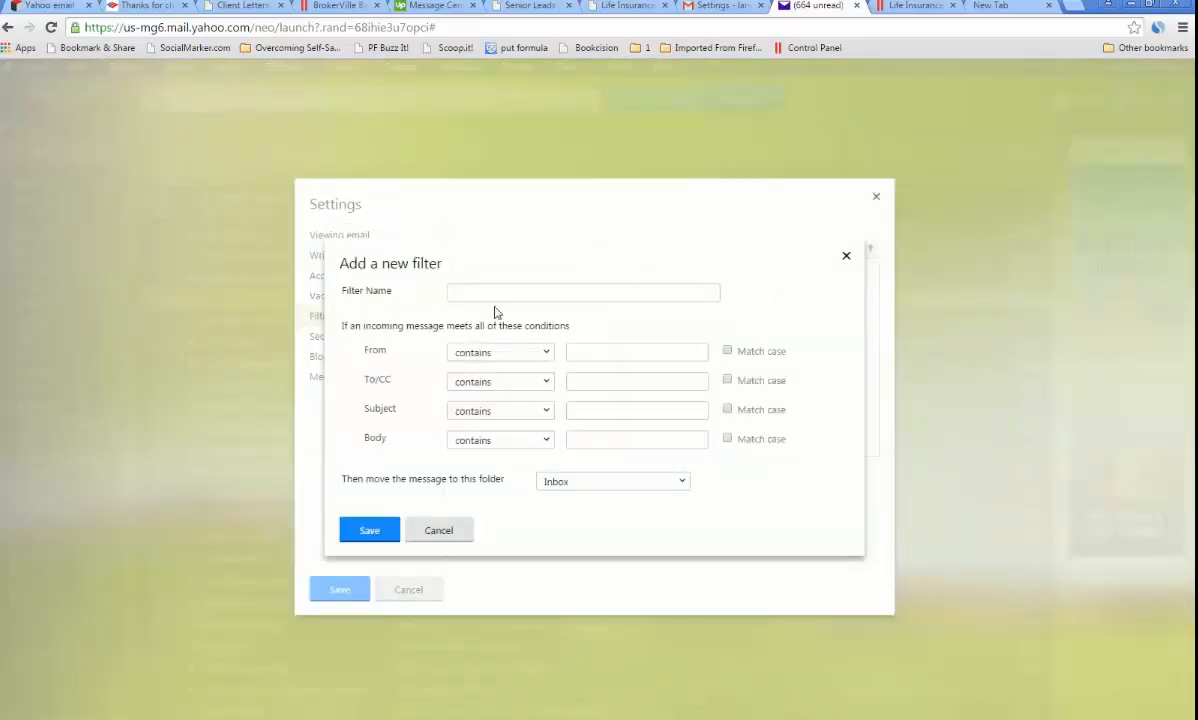
type("seniorleads")
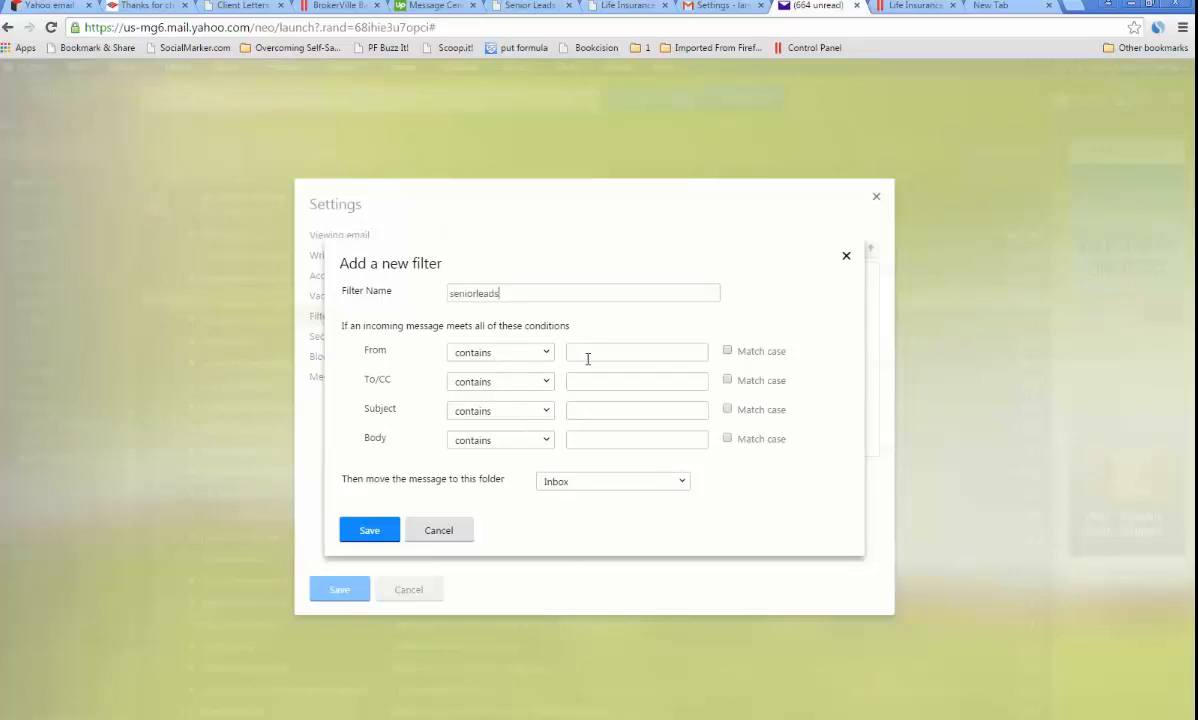
left_click(637, 351)
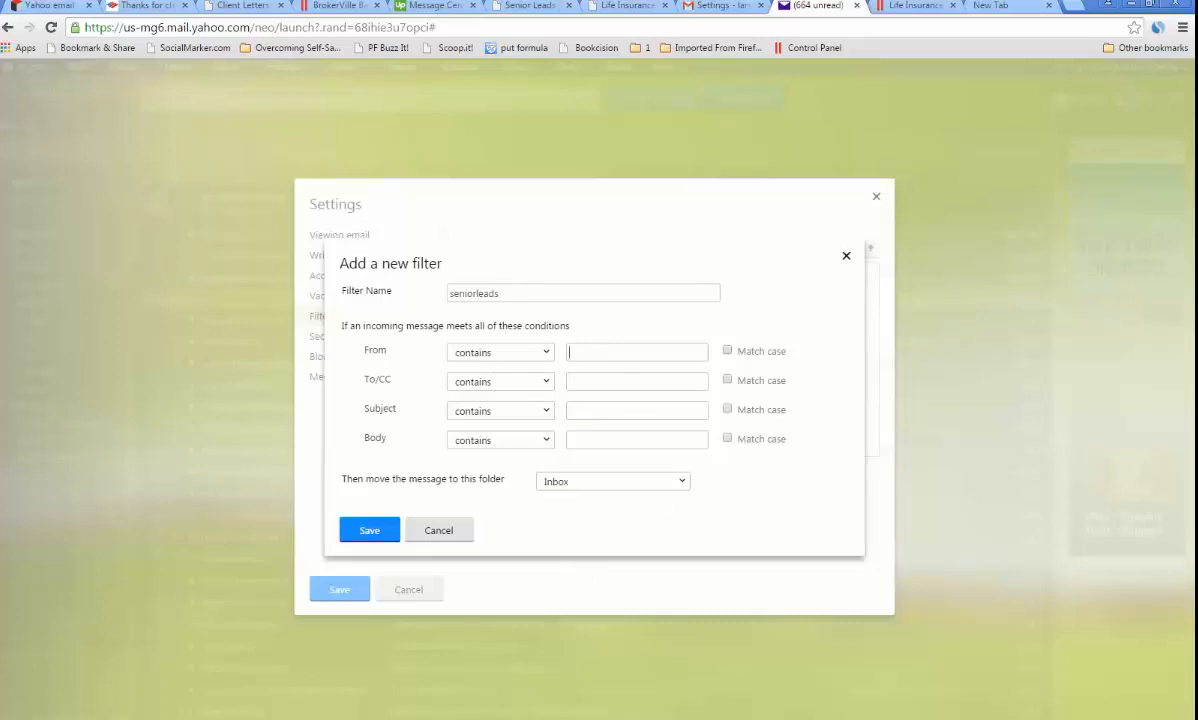
type("@senior")
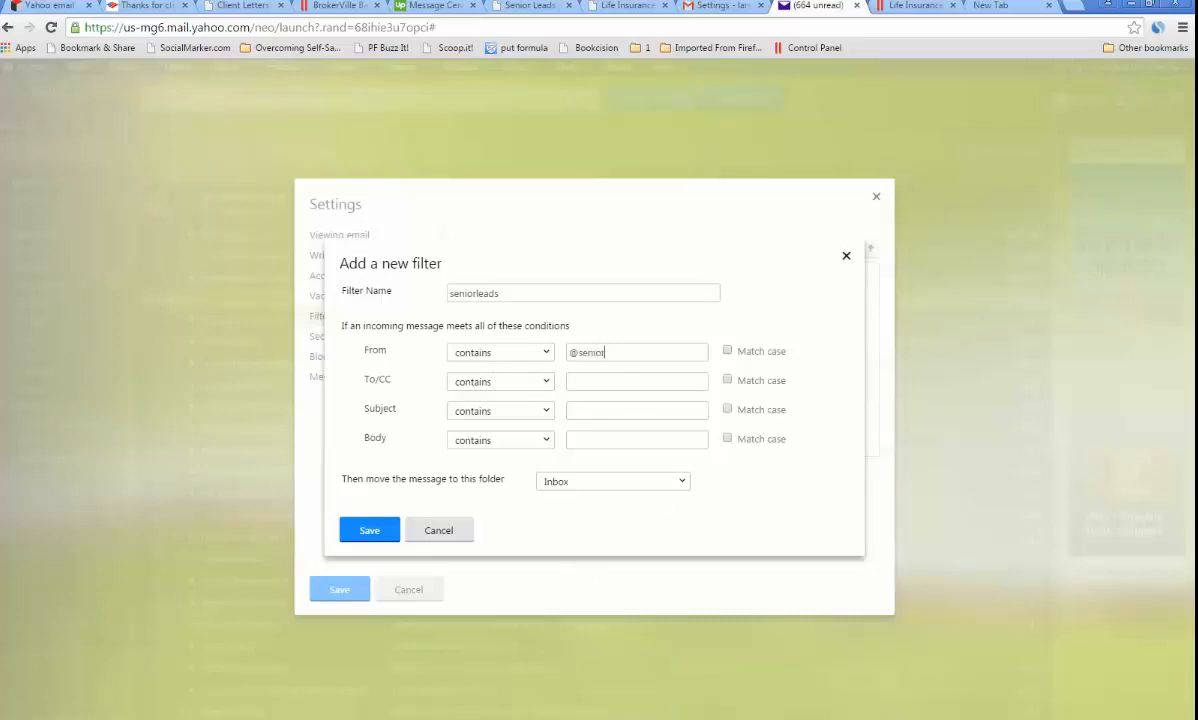
type("leads")
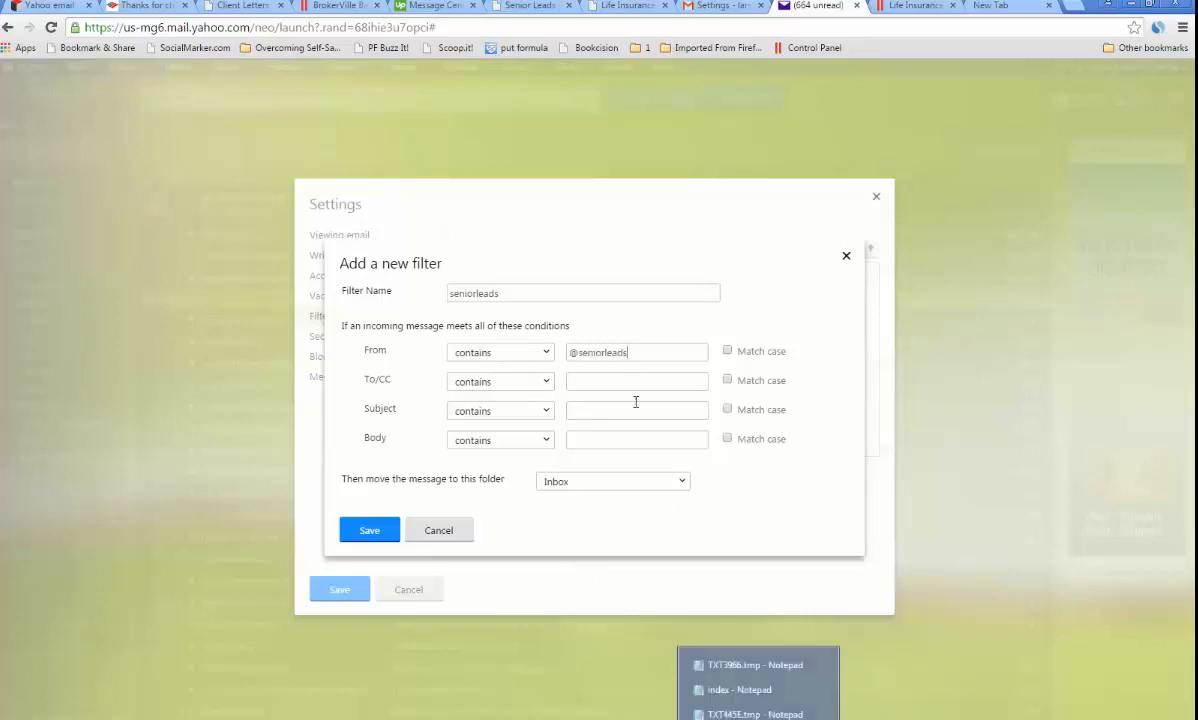
type(".com")
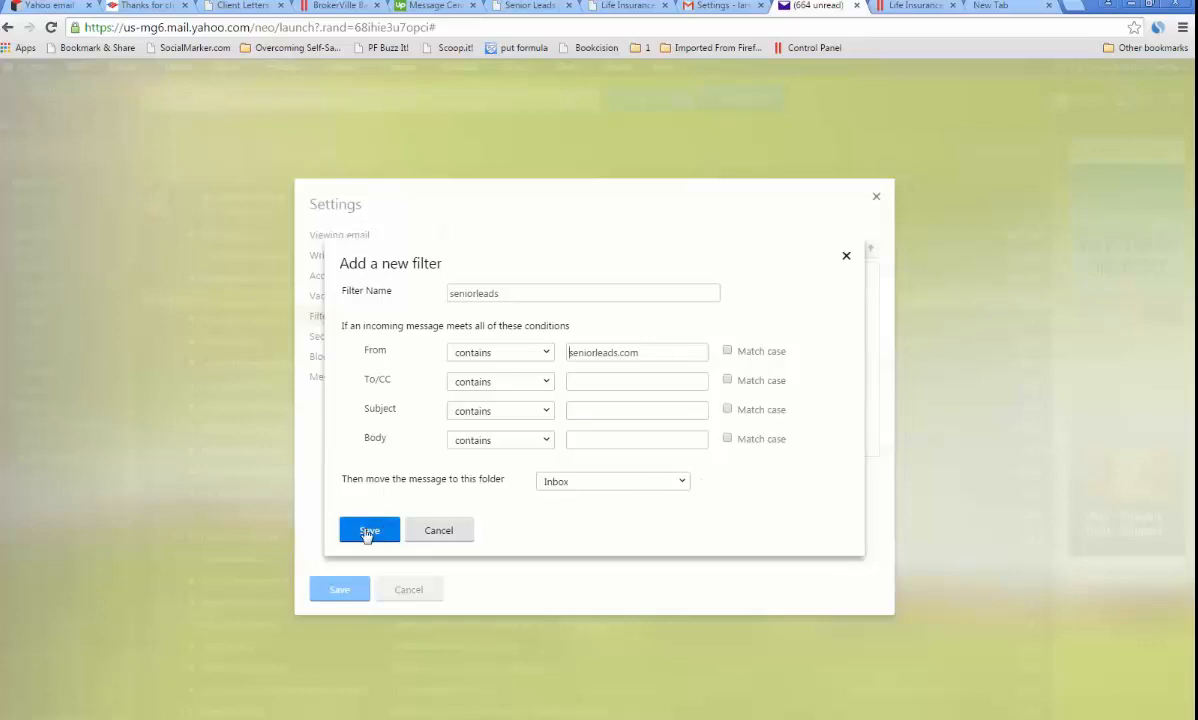
left_click(369, 530)
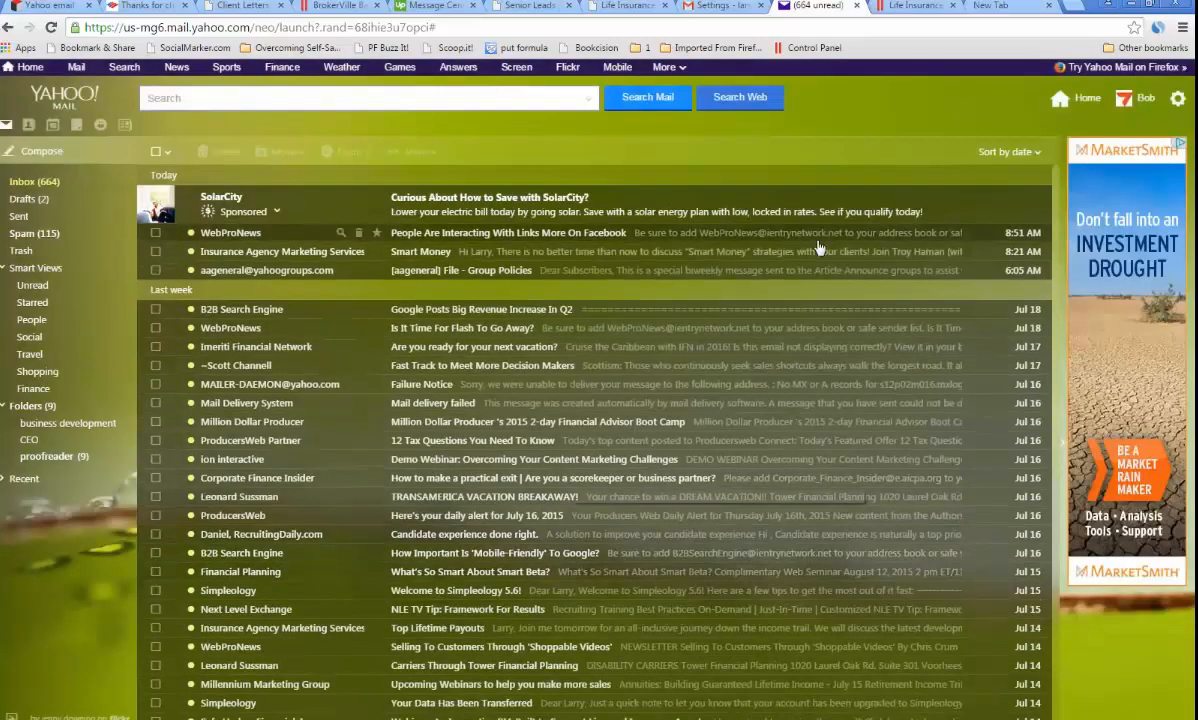
- Switch to Outlook, glance at the account information view, then return to the Inbox
left_click(915, 6)
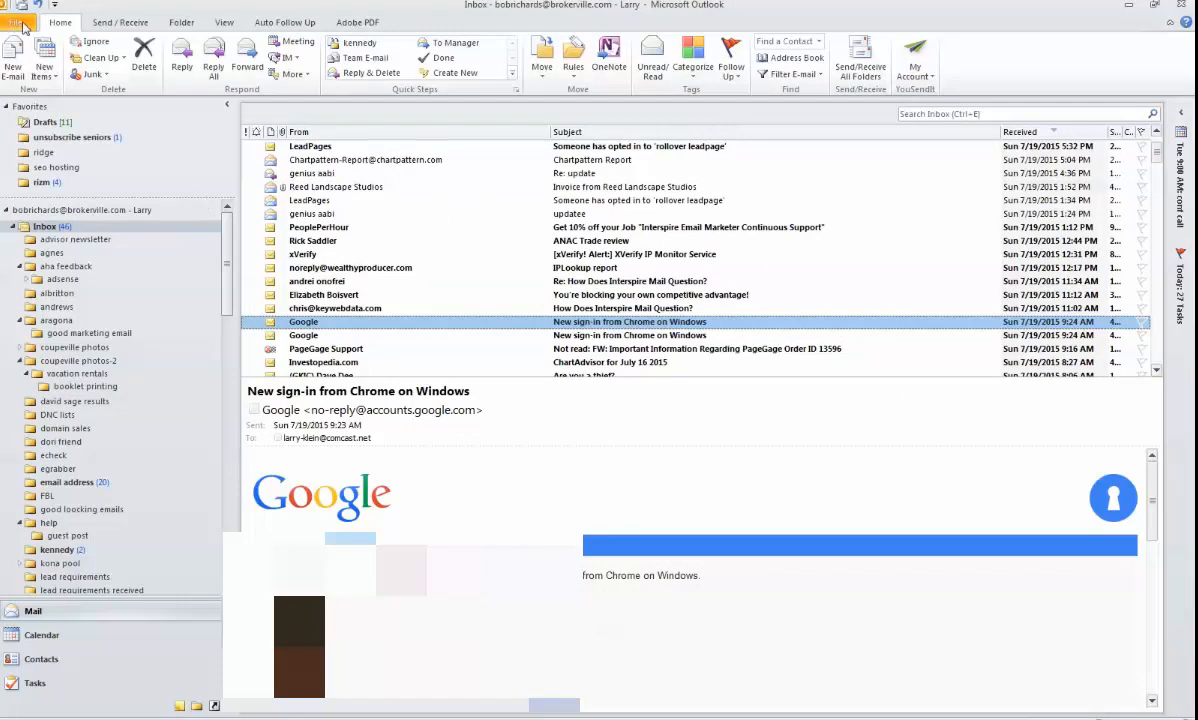
left_click(17, 22)
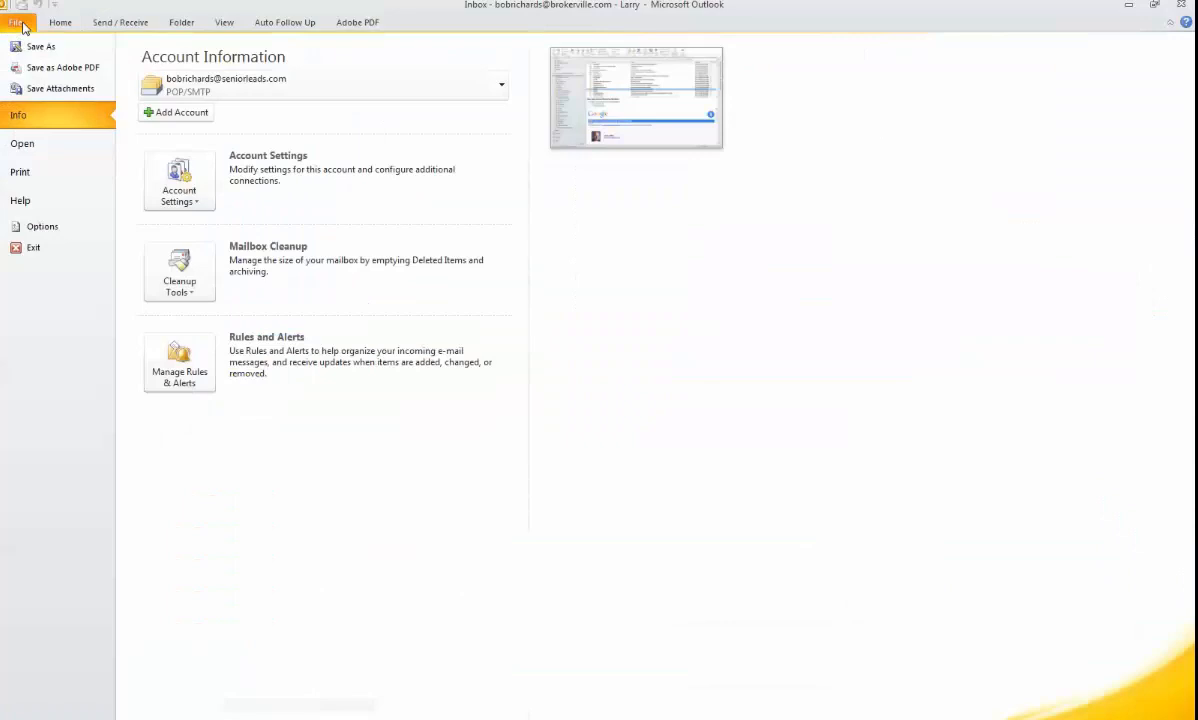
mouse_move(40, 47)
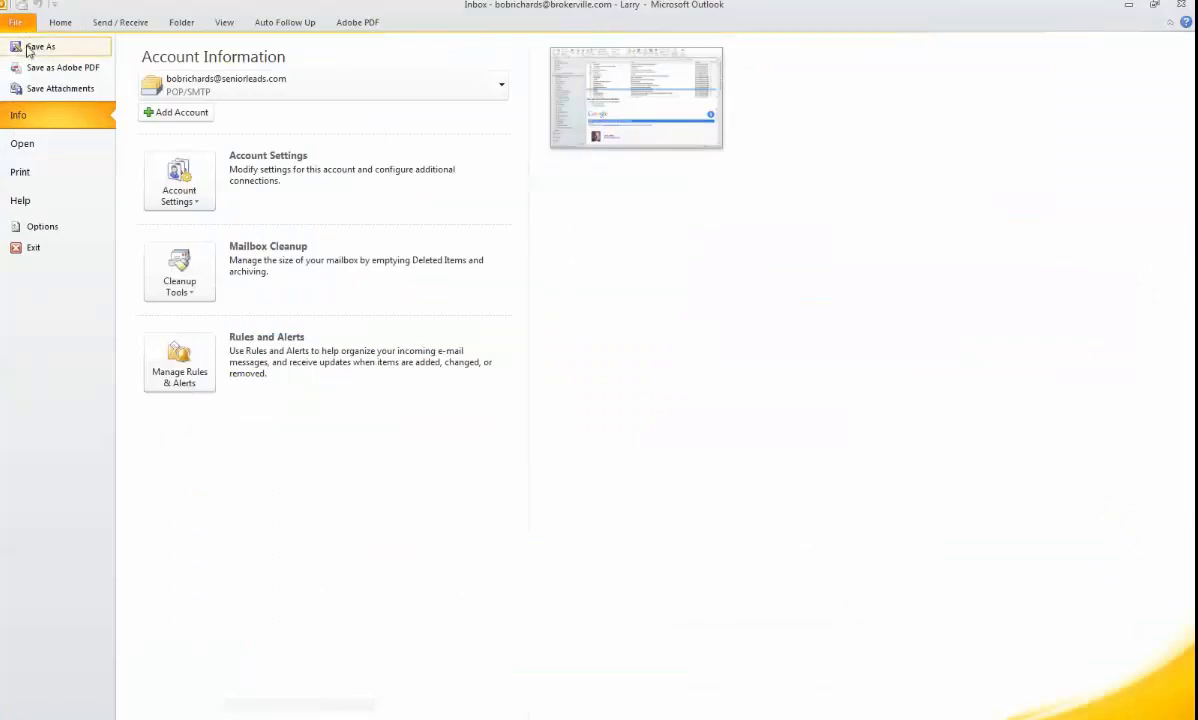
left_click(60, 22)
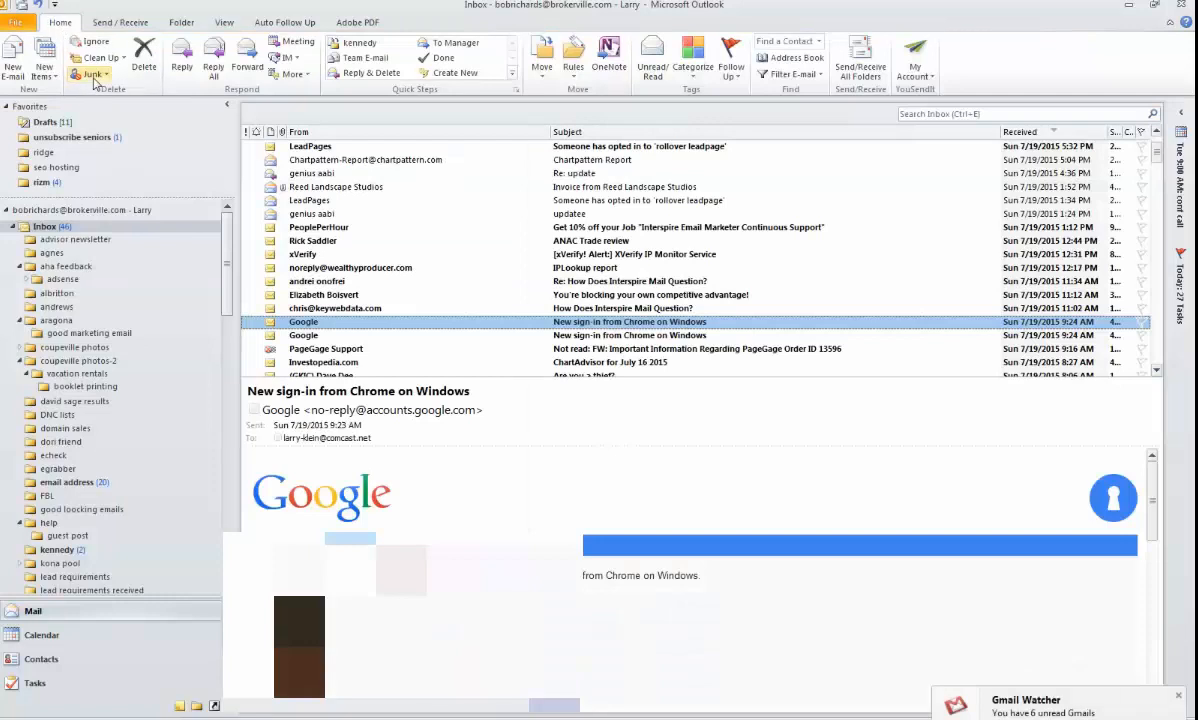
left_click(90, 74)
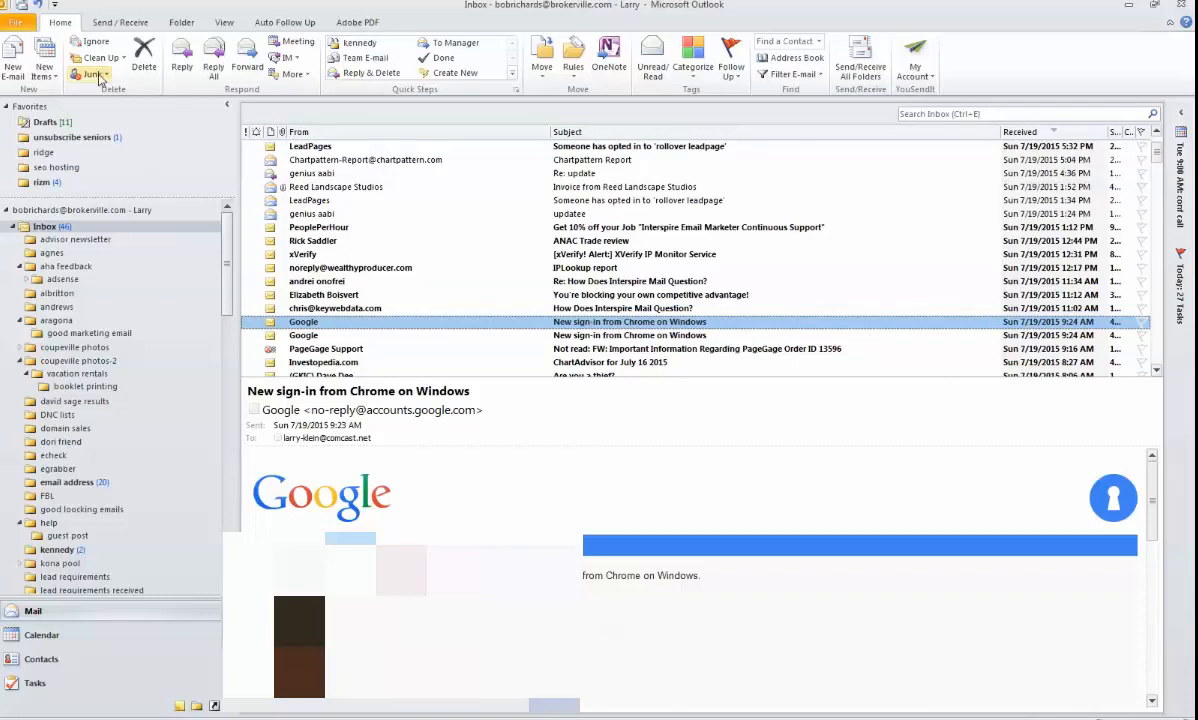
left_click(89, 74)
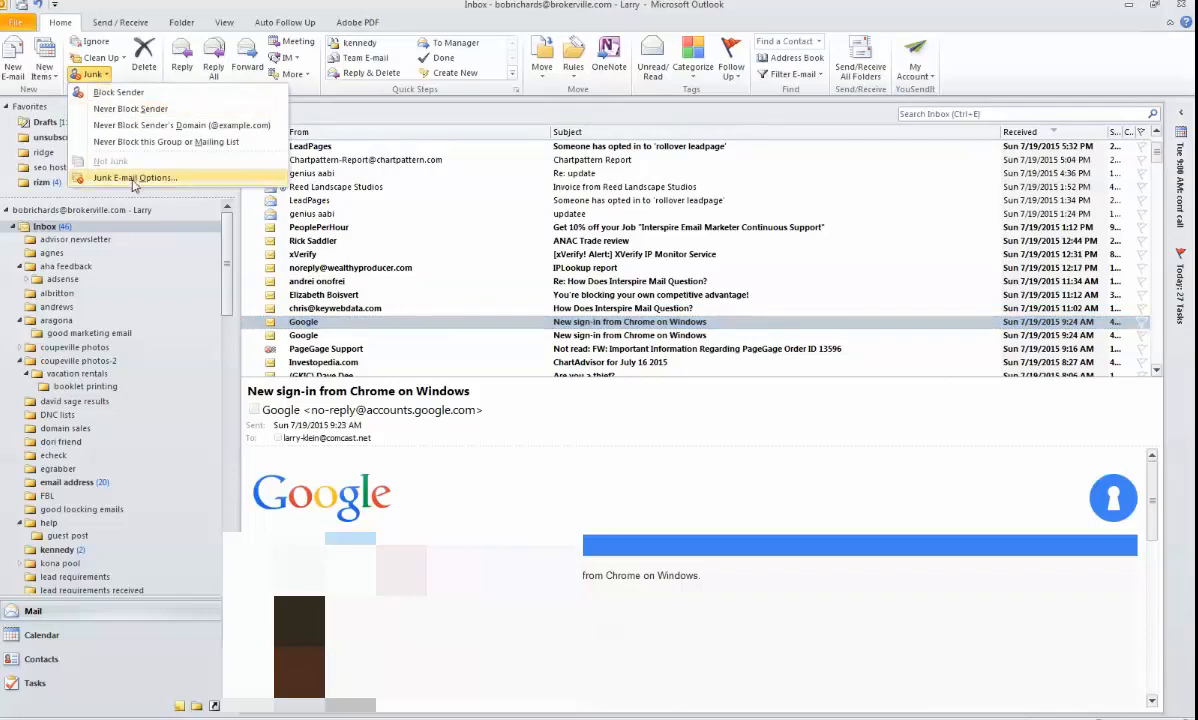
left_click(133, 177)
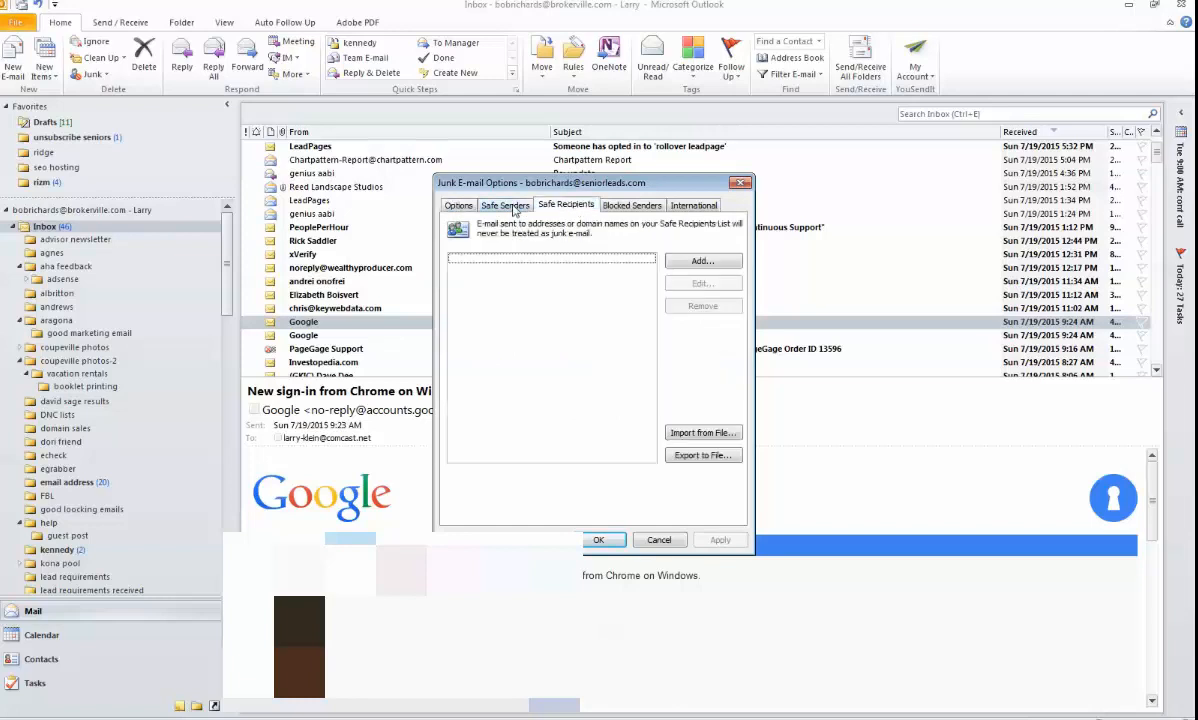
left_click(505, 205)
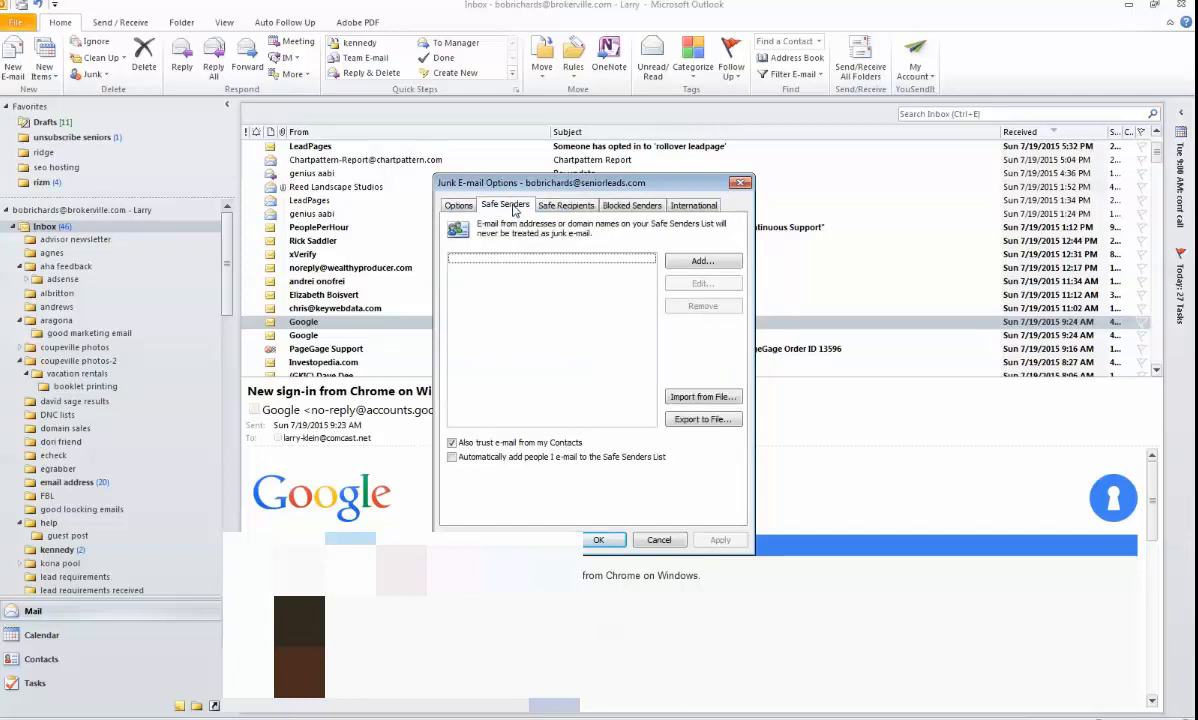
mouse_move(646, 234)
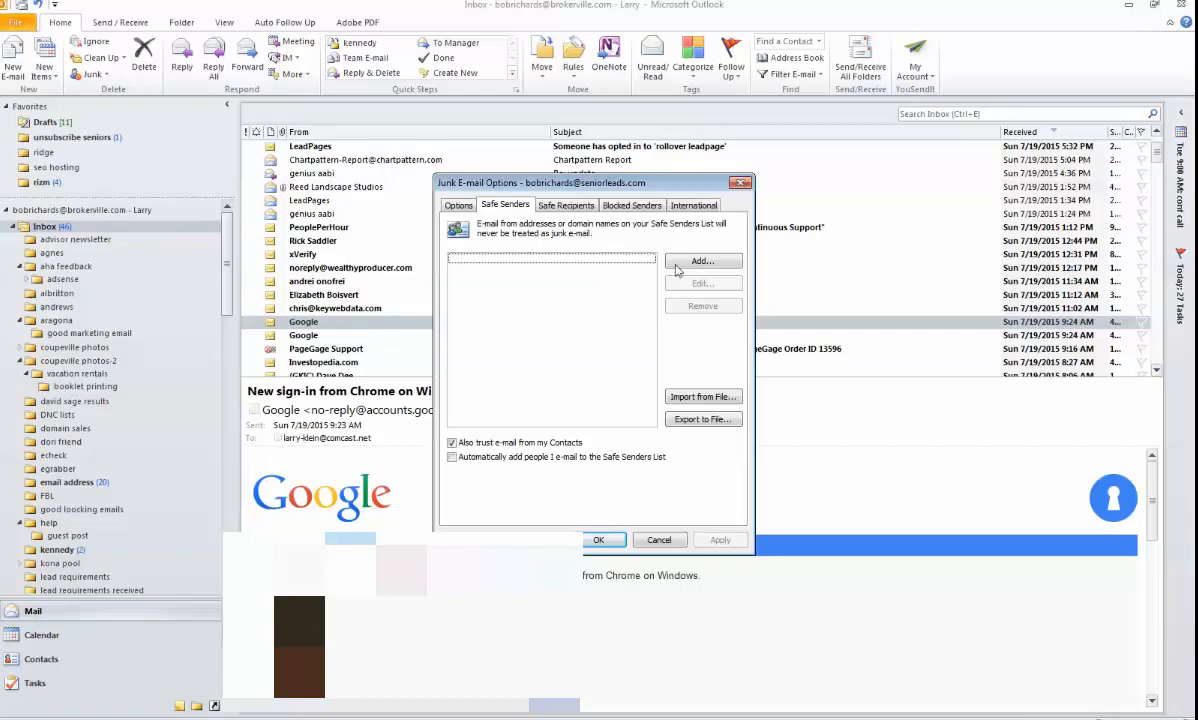
left_click(703, 261)
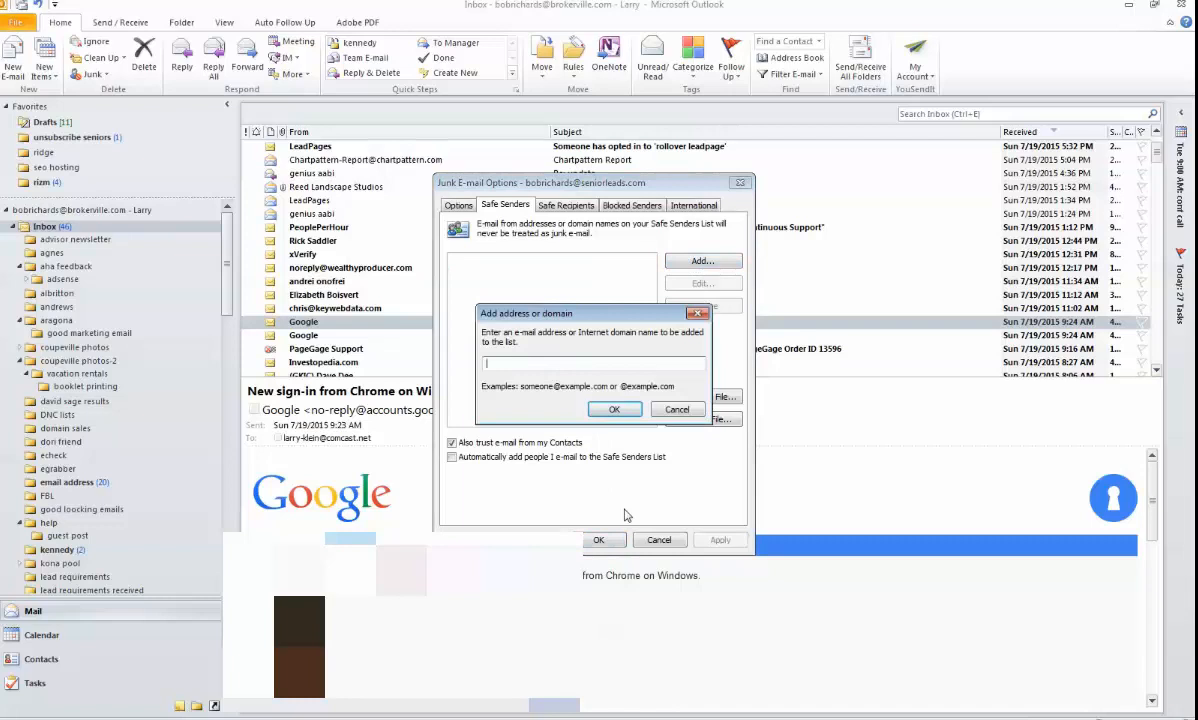
type("@seniorleads.com")
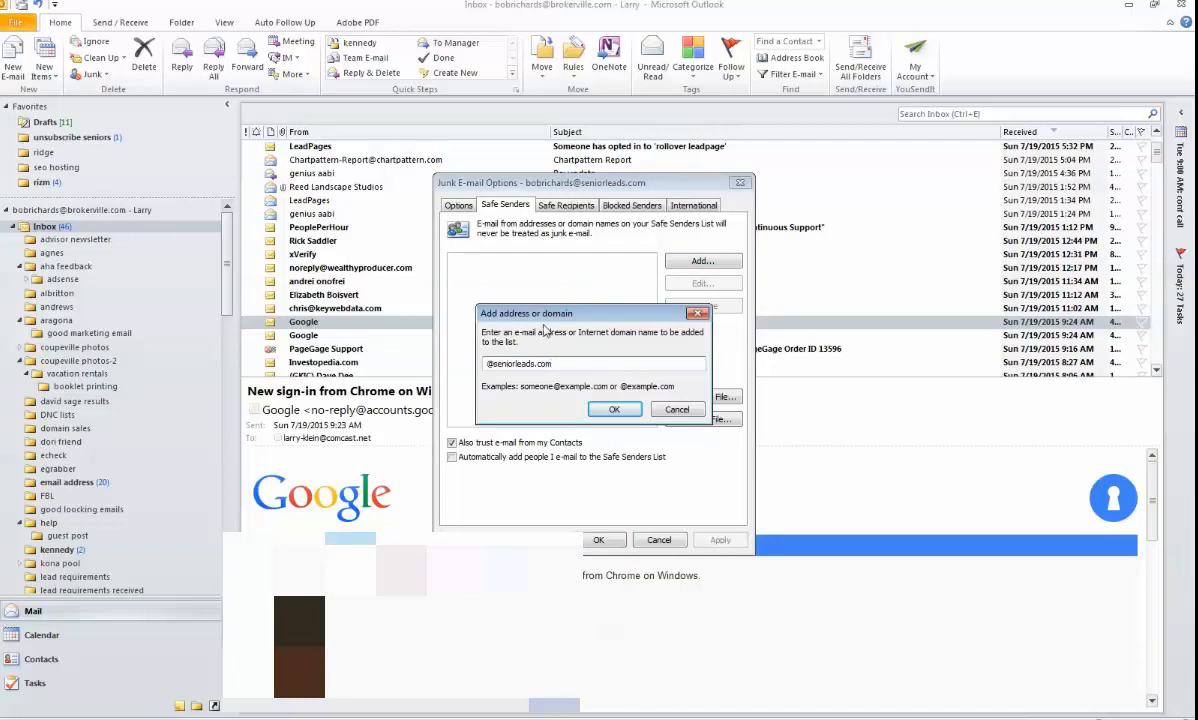
left_click(614, 409)
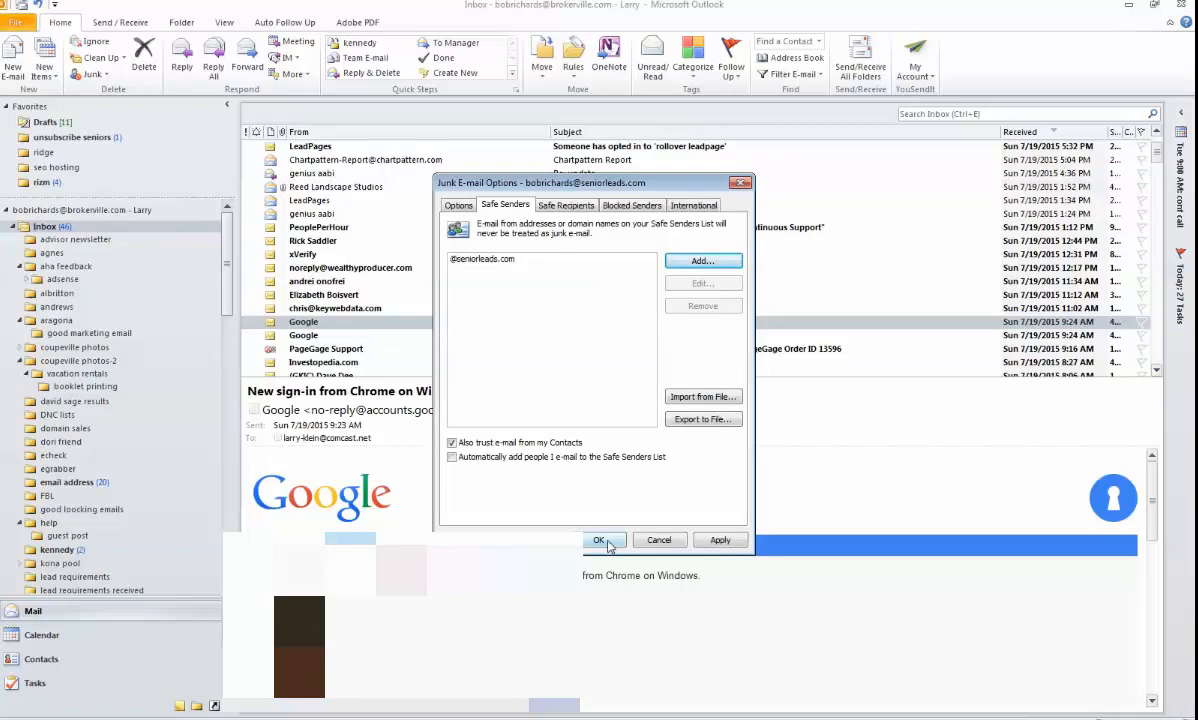
left_click(598, 540)
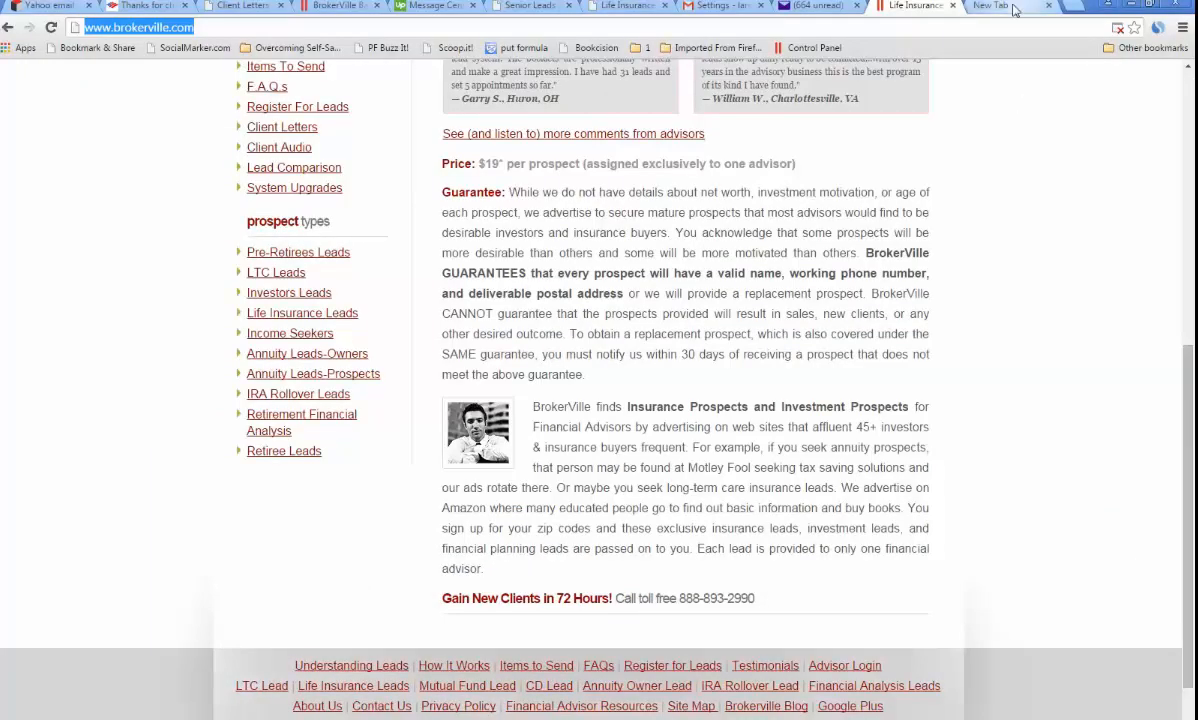
- In a new Chrome tab, enter the Google search 'how to whitelist in gmail'
left_click(988, 6)
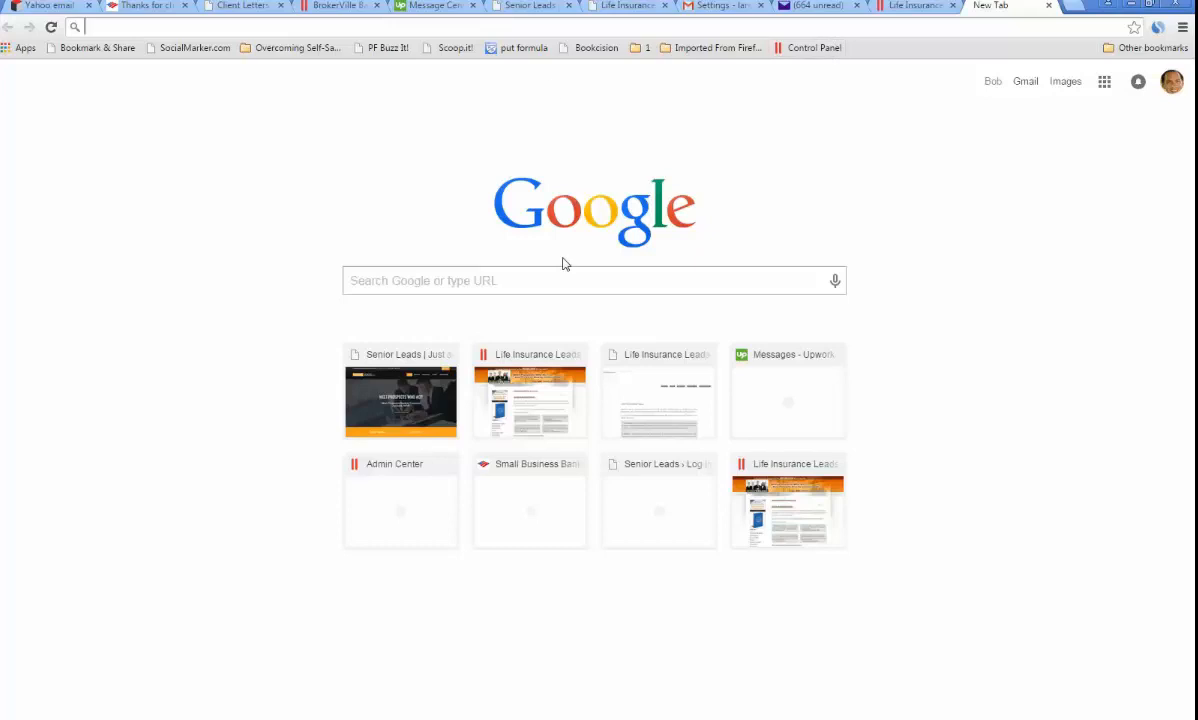
left_click(594, 280)
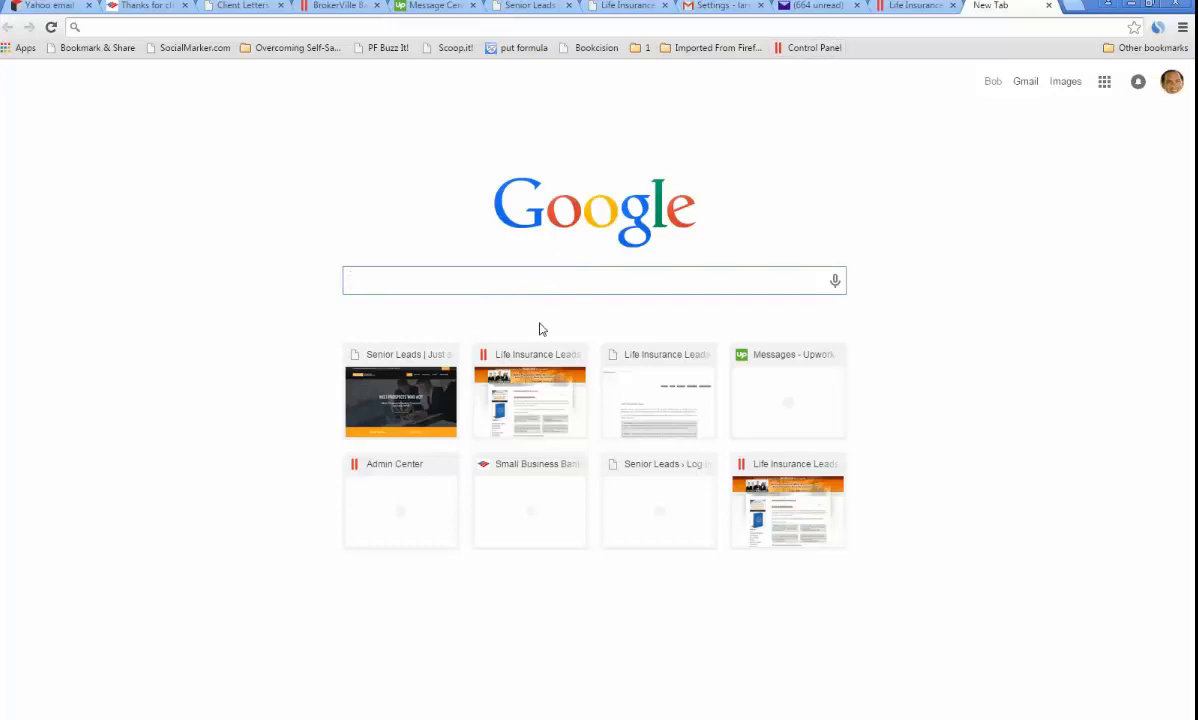
type("how to whitelist in gmail")
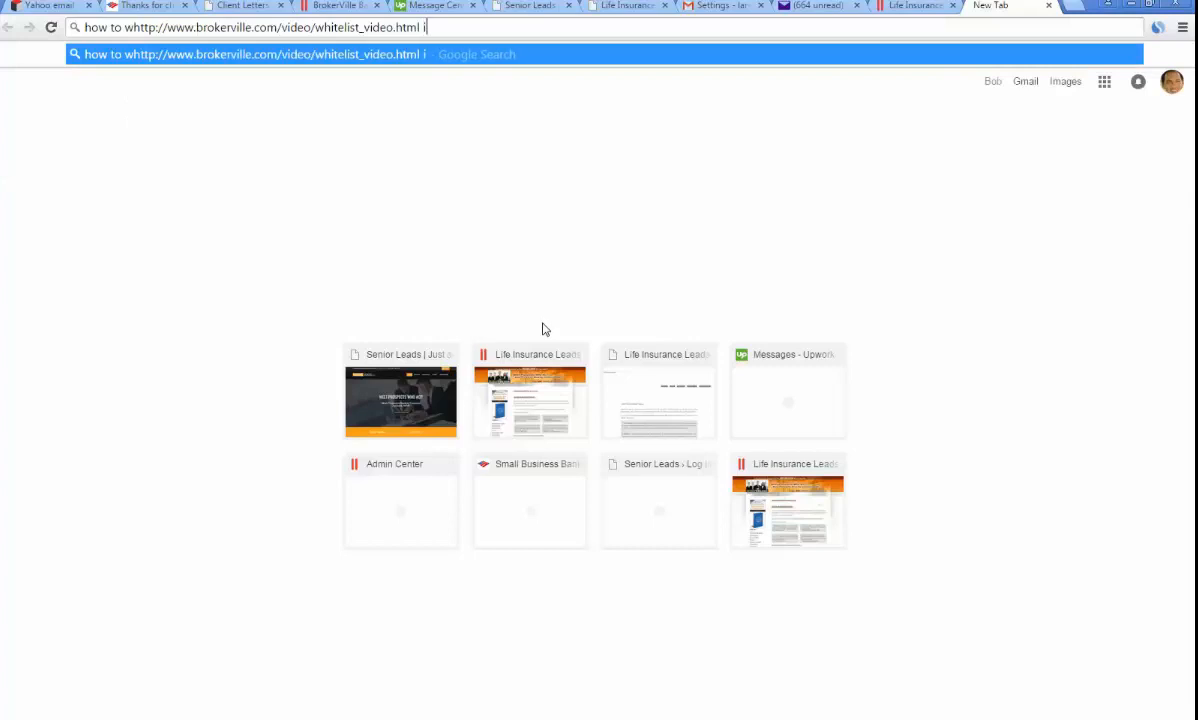
type("n gmail")
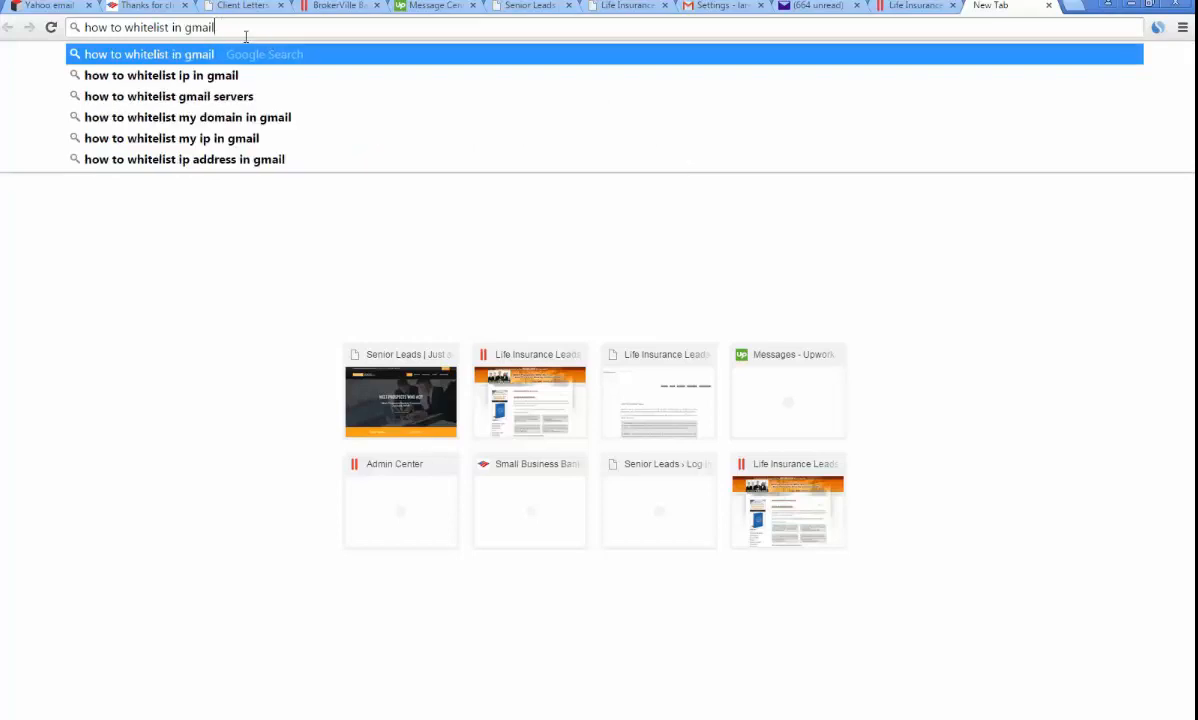
key("BackSpace")
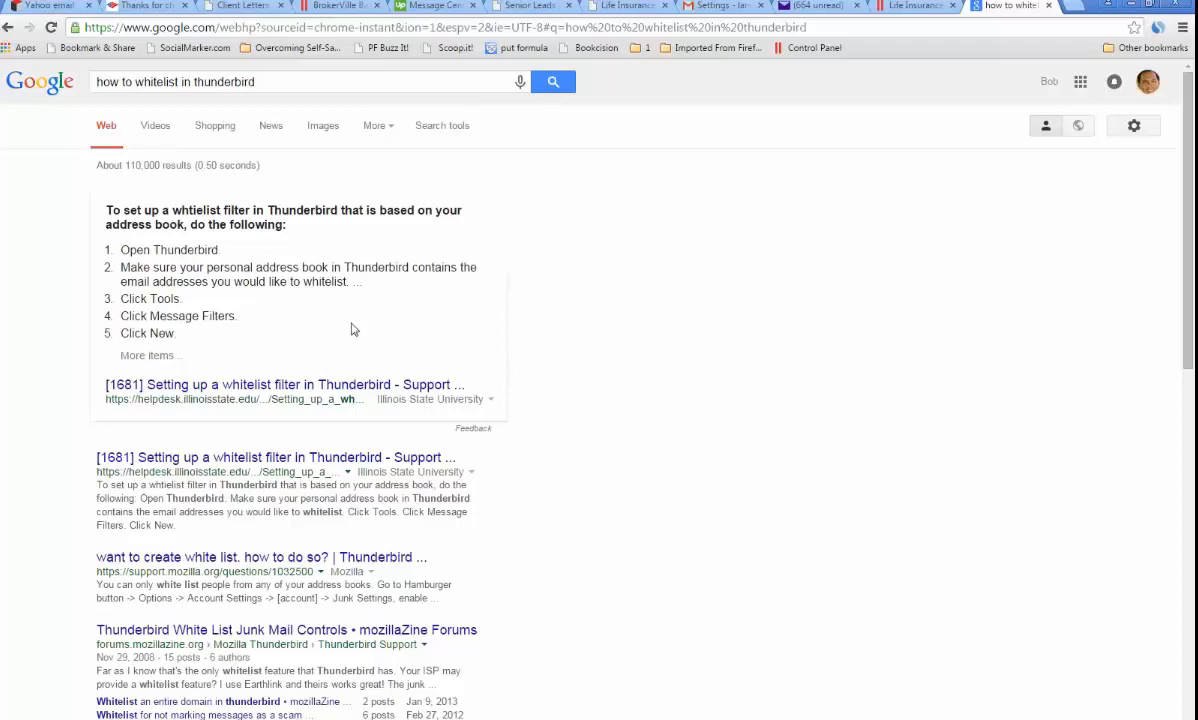
mouse_move(551, 204)
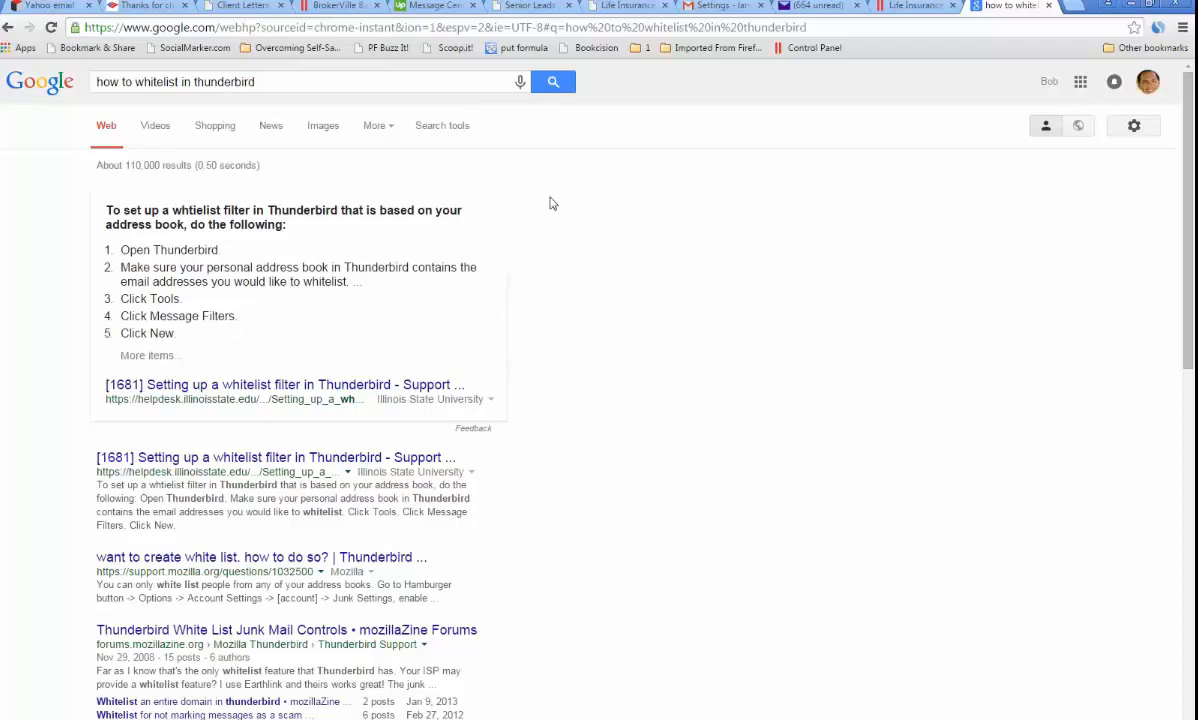
mouse_move(539, 410)
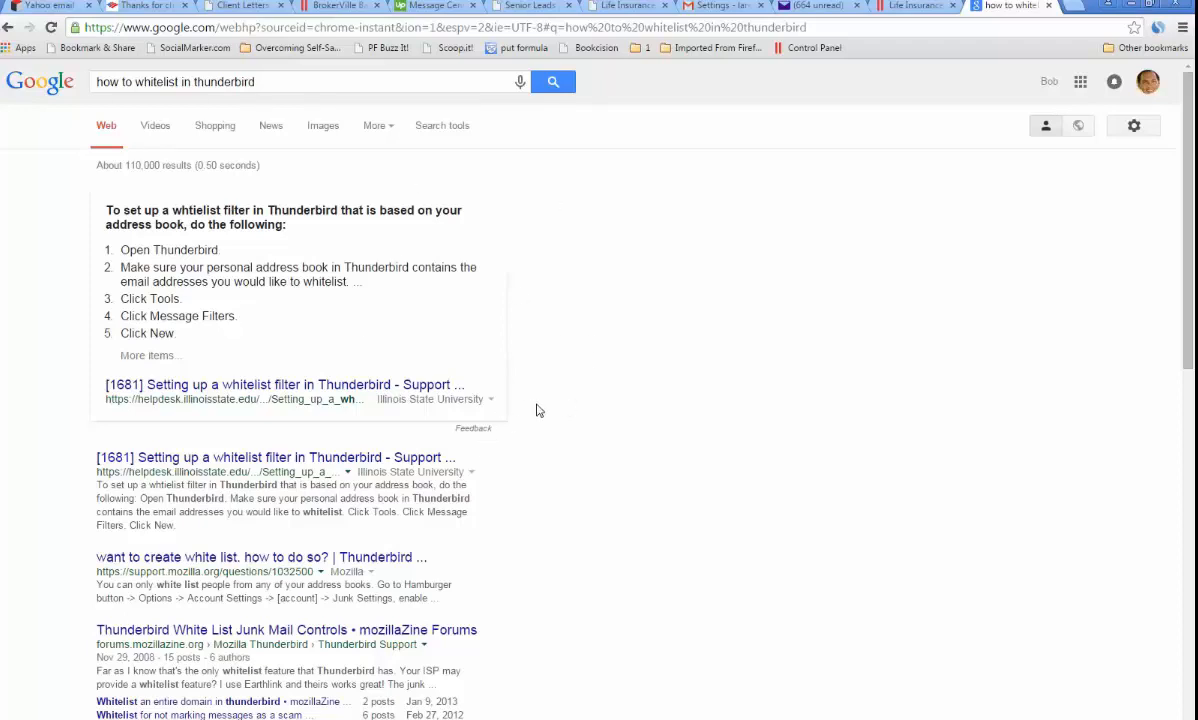
mouse_move(573, 358)
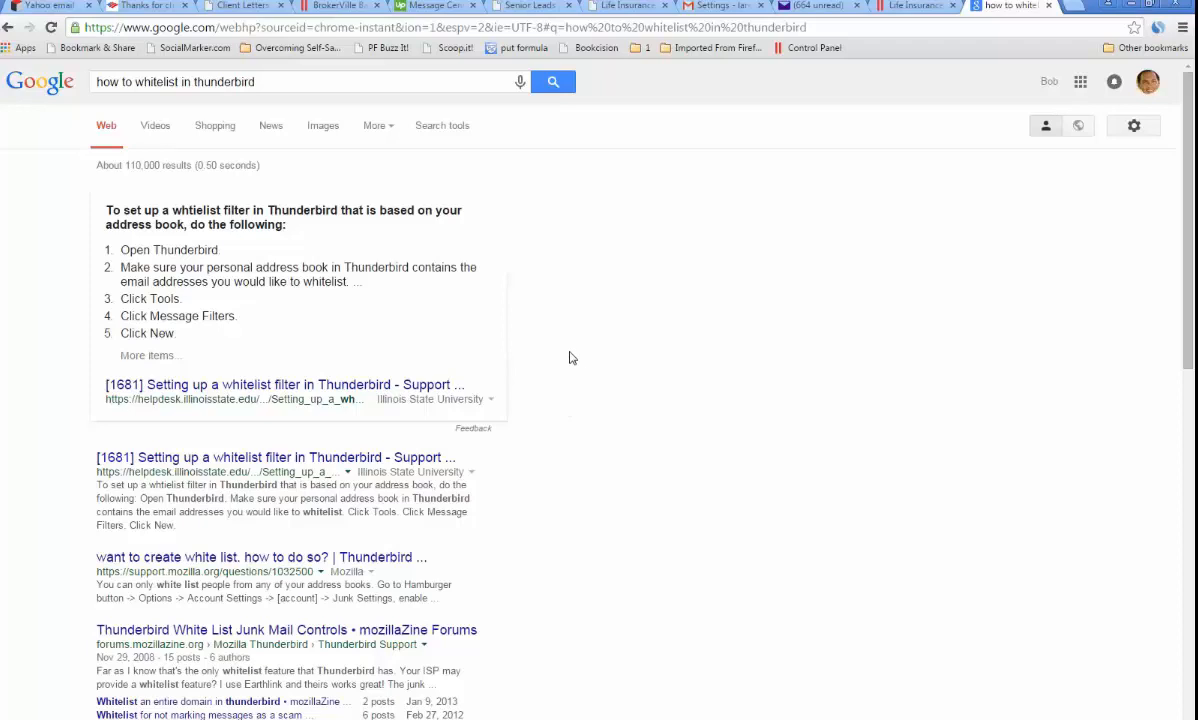
mouse_move(585, 370)
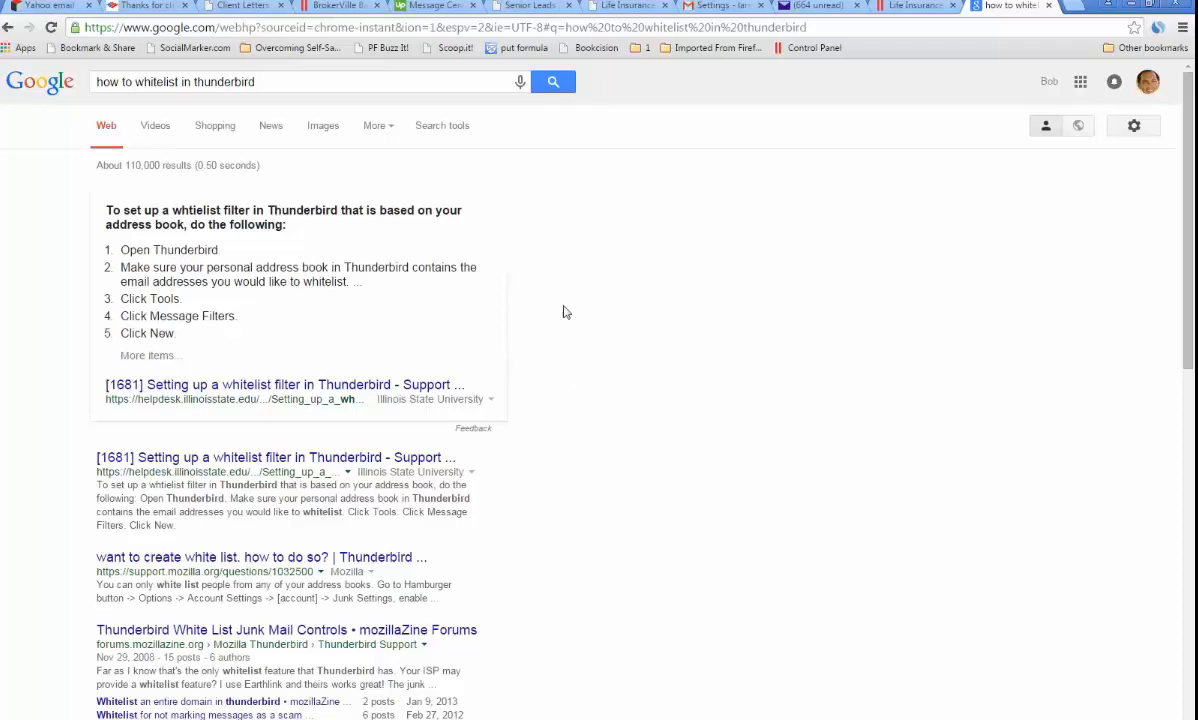
mouse_move(662, 539)
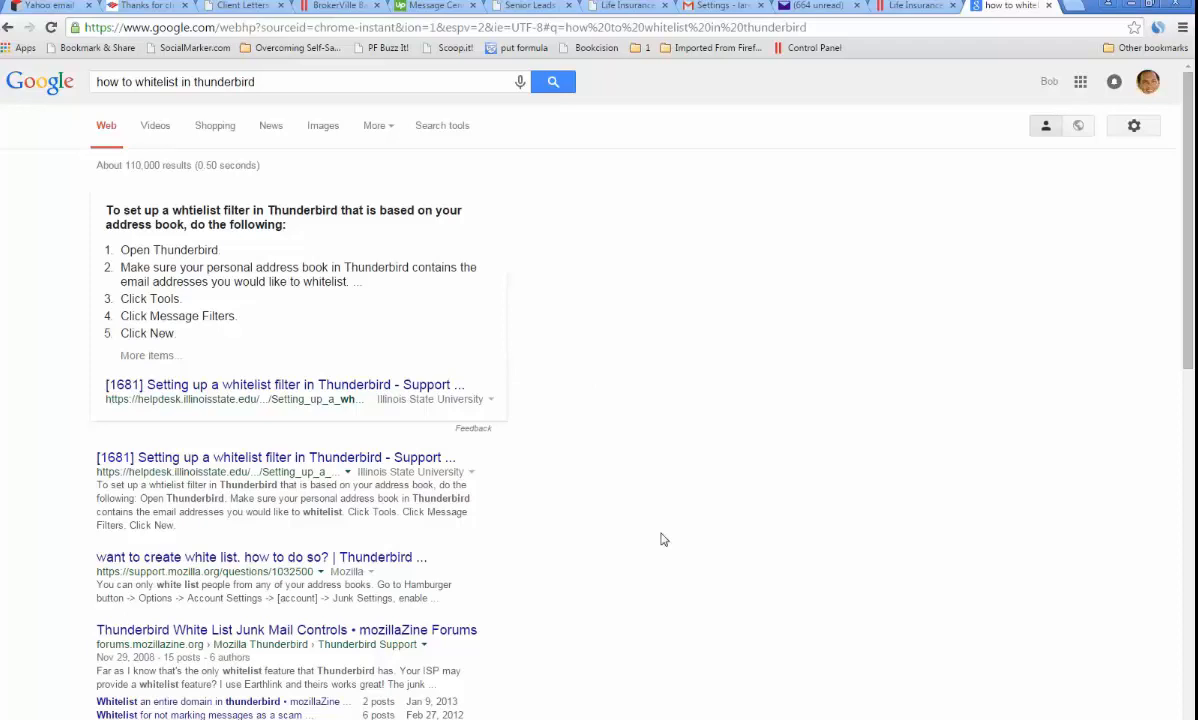
mouse_move(657, 617)
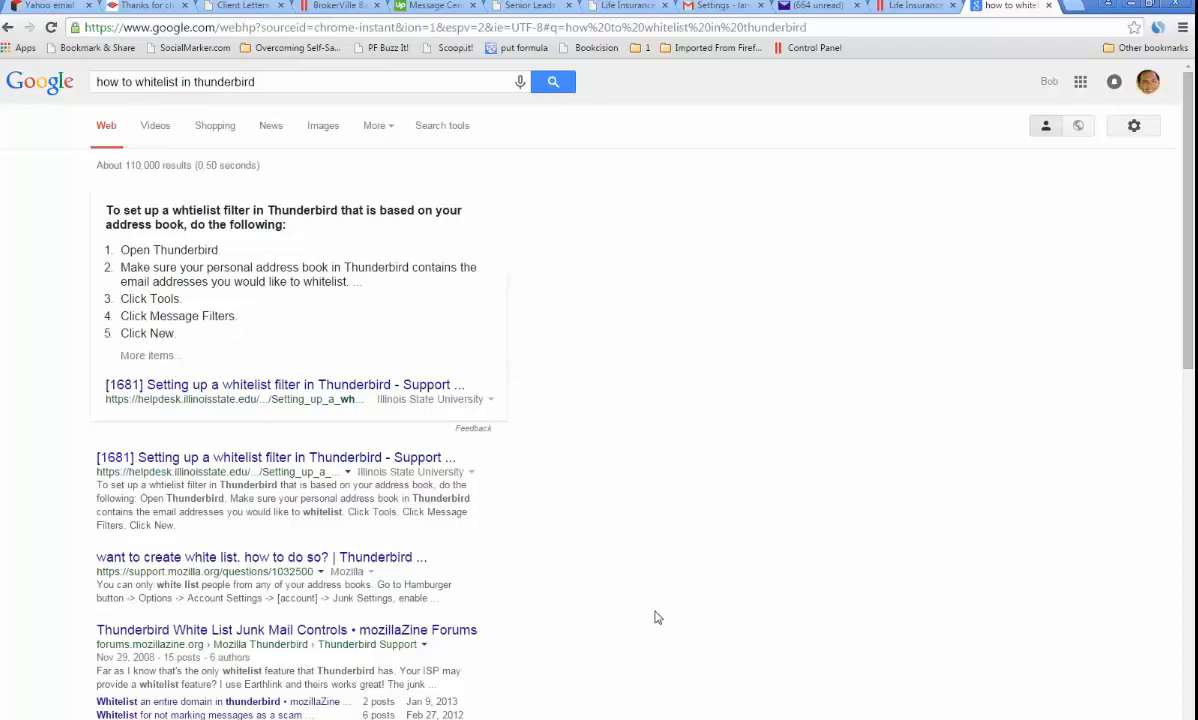